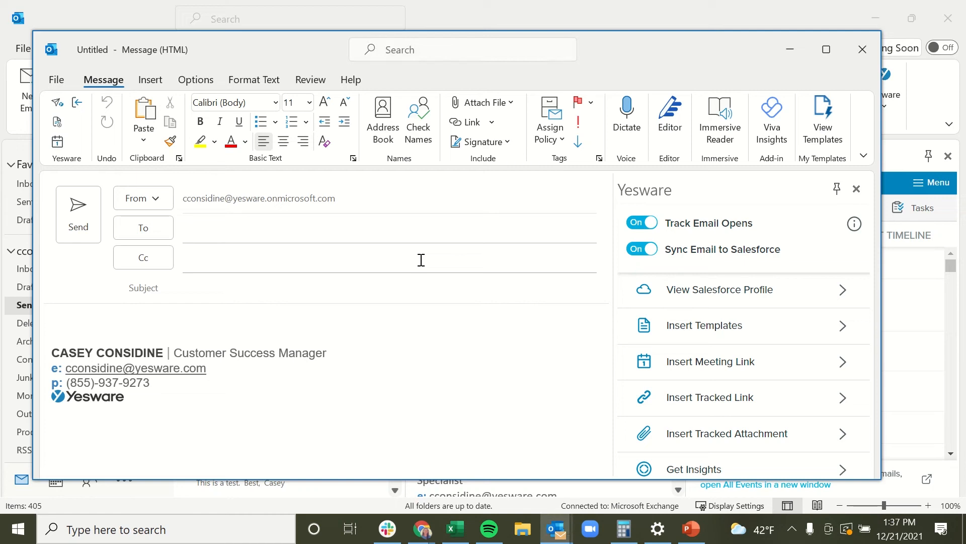
# - Start a new Outlook message and bring up Yesware's template library over it
pyautogui.click(52, 323)
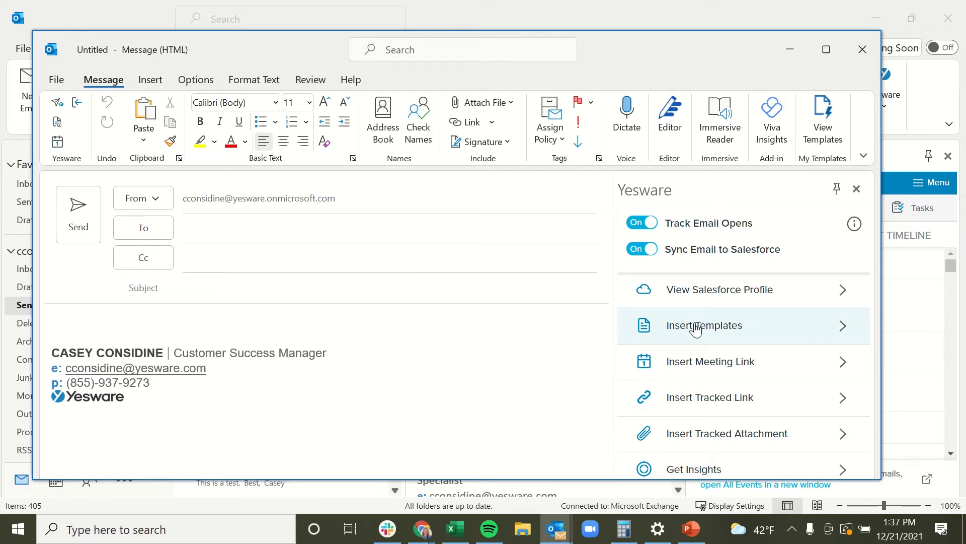
pyautogui.moveTo(695, 327)
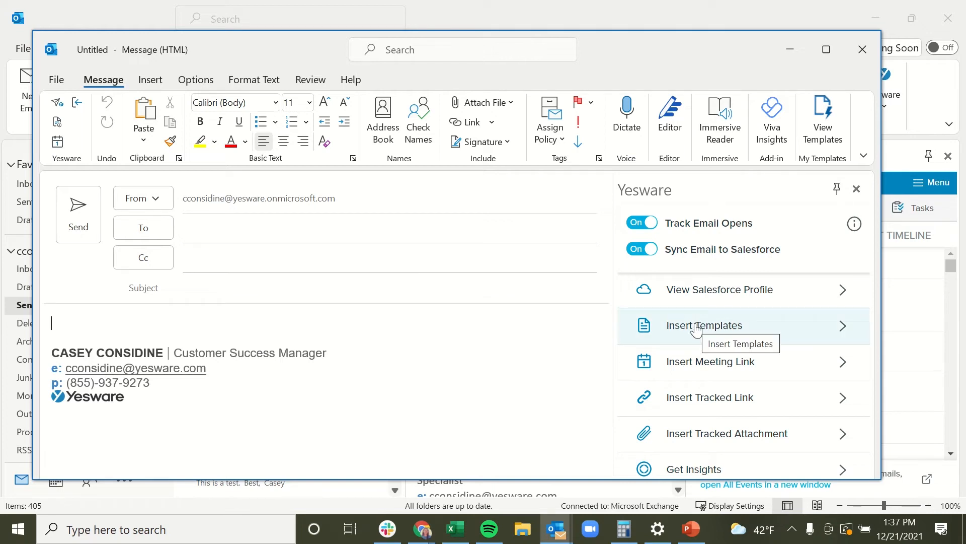
pyautogui.click(705, 325)
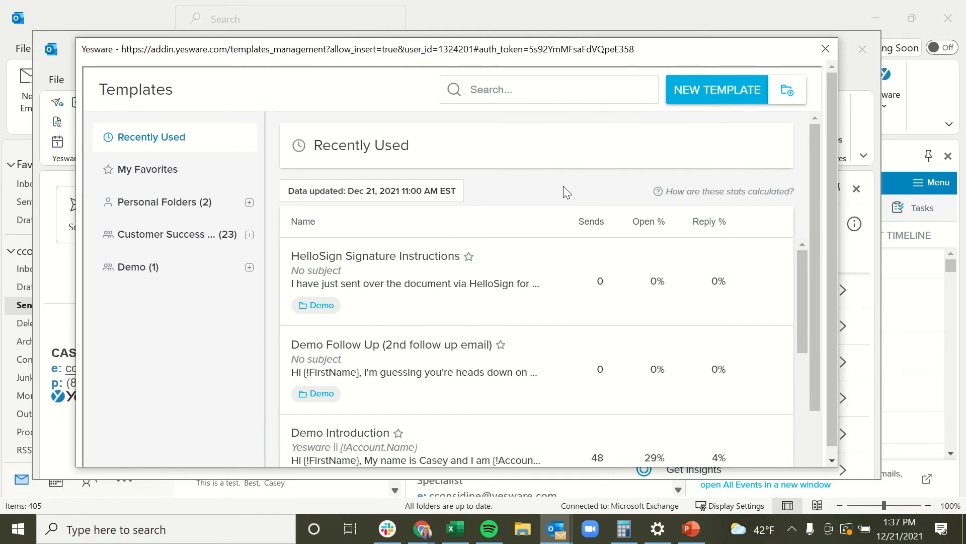
pyautogui.moveTo(160, 238)
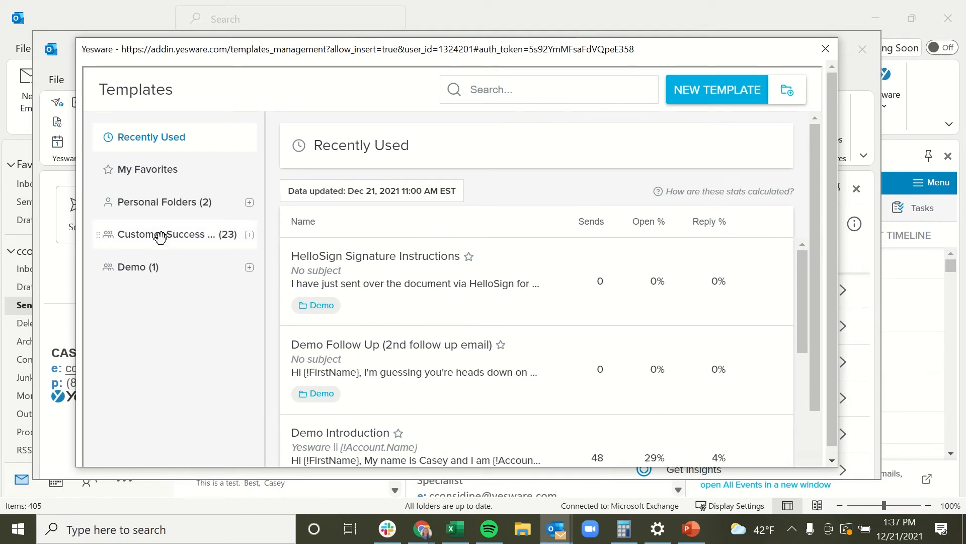
pyautogui.moveTo(784, 150)
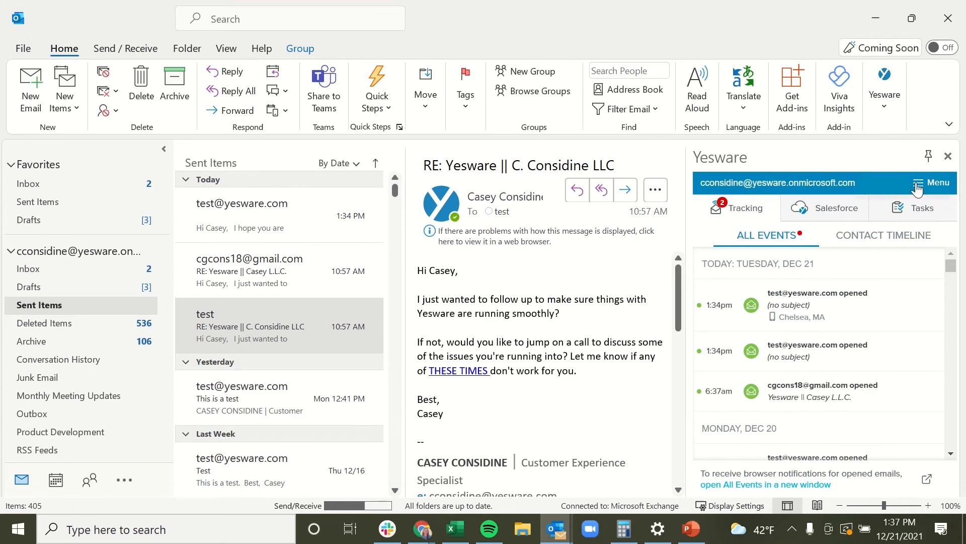
# - Use the Yesware add-in menu's Manage Templates to open the library in the browser
pyautogui.click(932, 183)
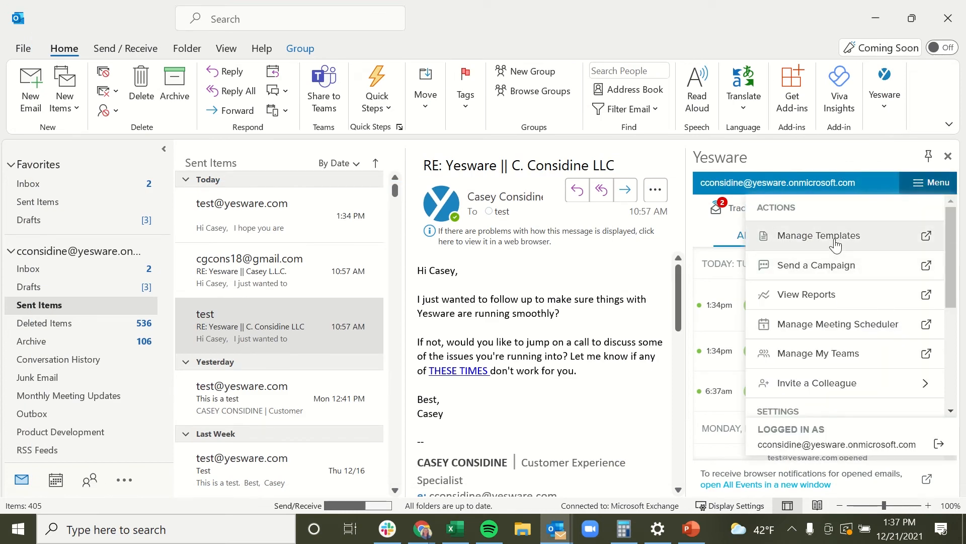
pyautogui.click(820, 236)
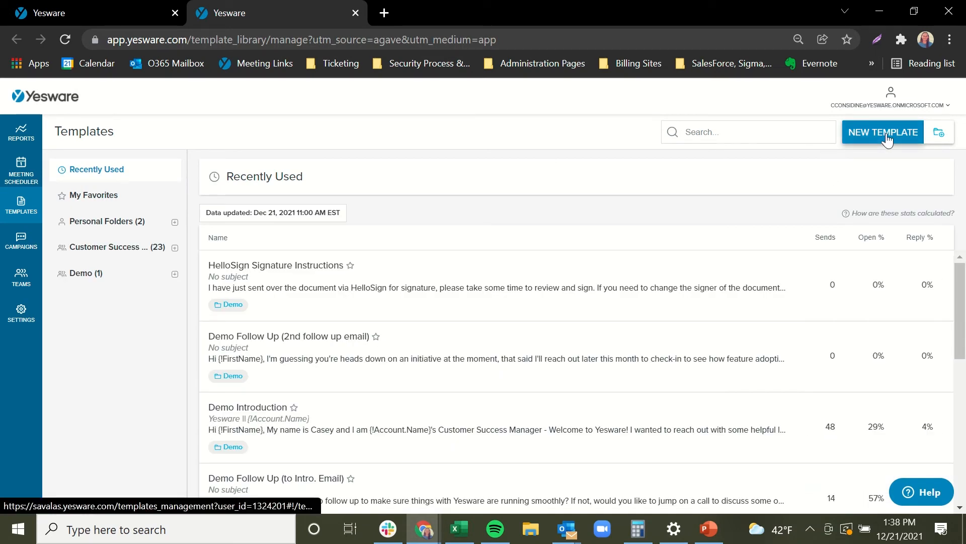
# - Create a new template named 'Introduction to New Users'
pyautogui.click(883, 132)
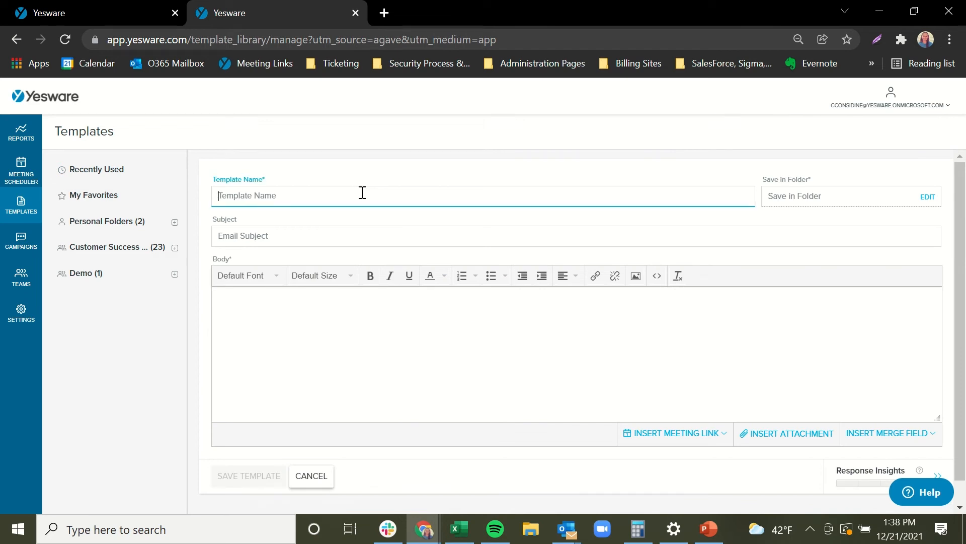
pyautogui.write('Introduction')
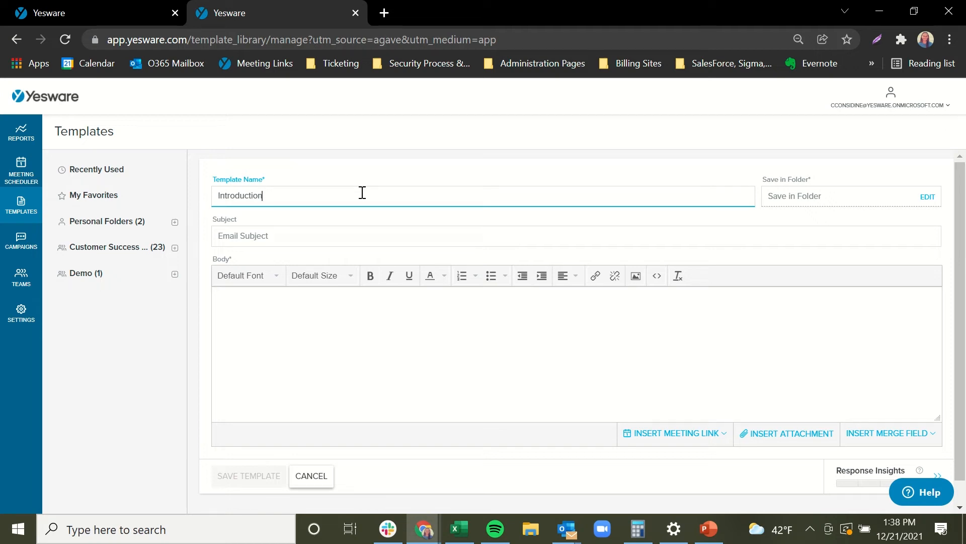
pyautogui.write('to New Users')
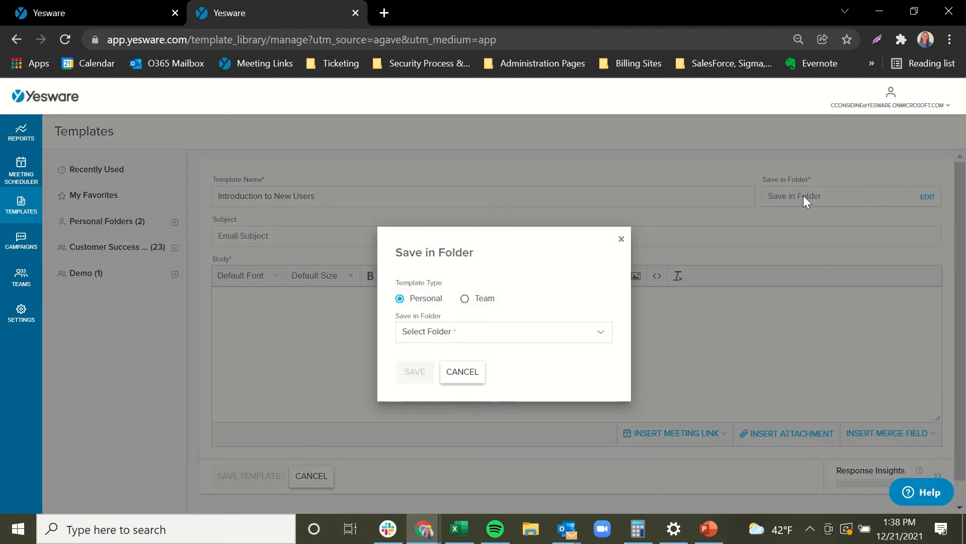
# - Save the template as a Team template under team Demo in the Introduction folder
pyautogui.click(502, 331)
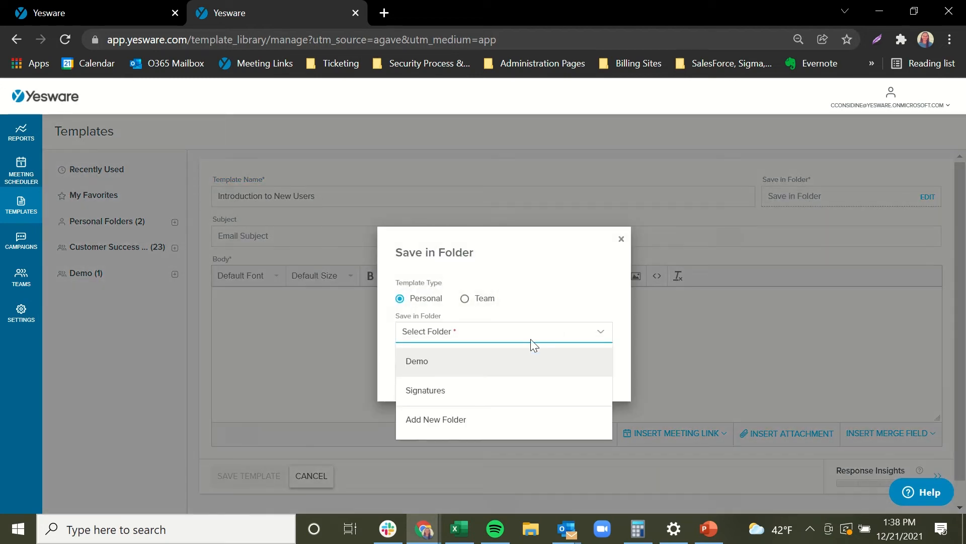
pyautogui.click(417, 361)
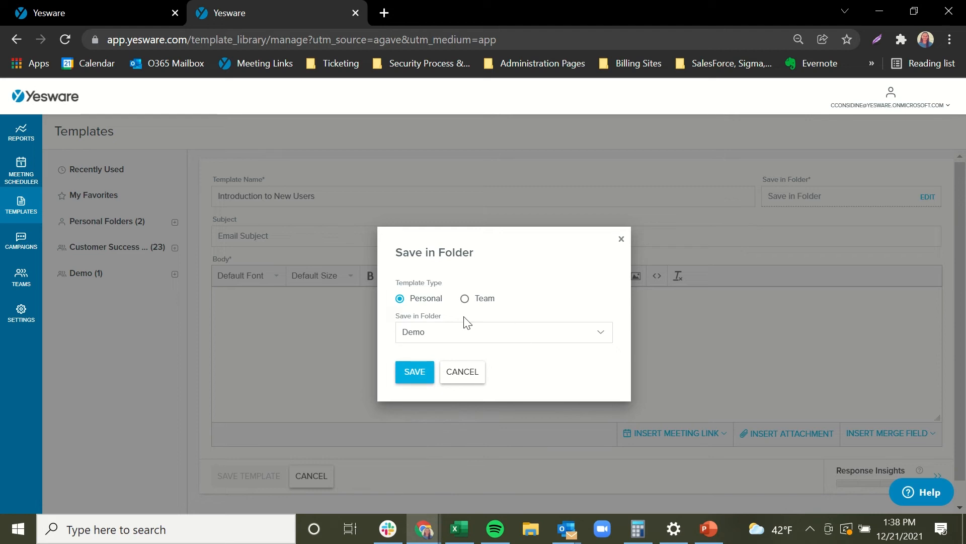
pyautogui.moveTo(466, 319)
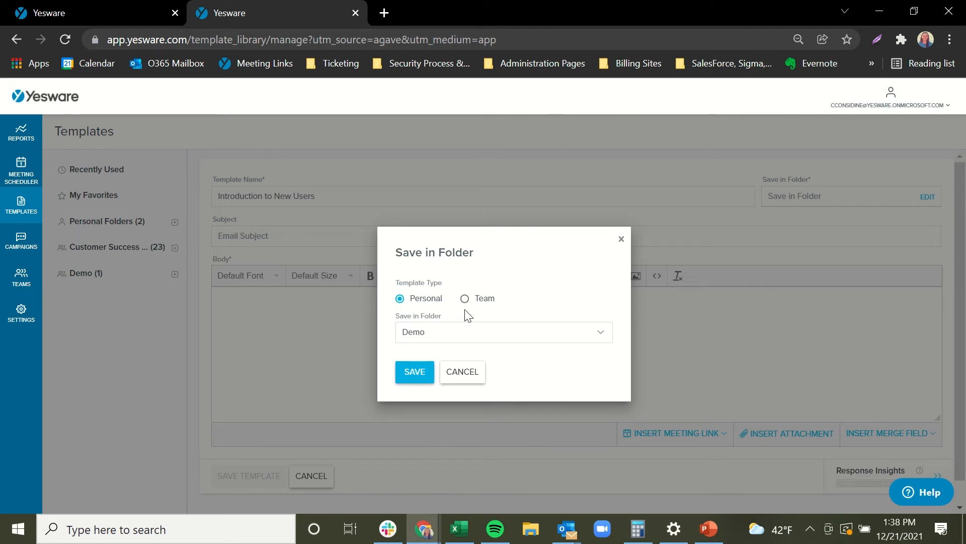
pyautogui.click(465, 298)
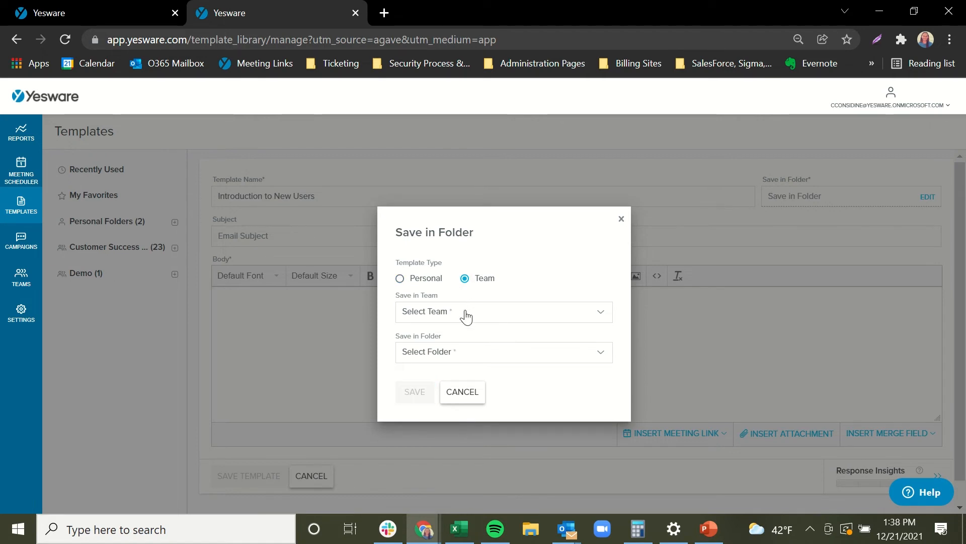
pyautogui.click(503, 311)
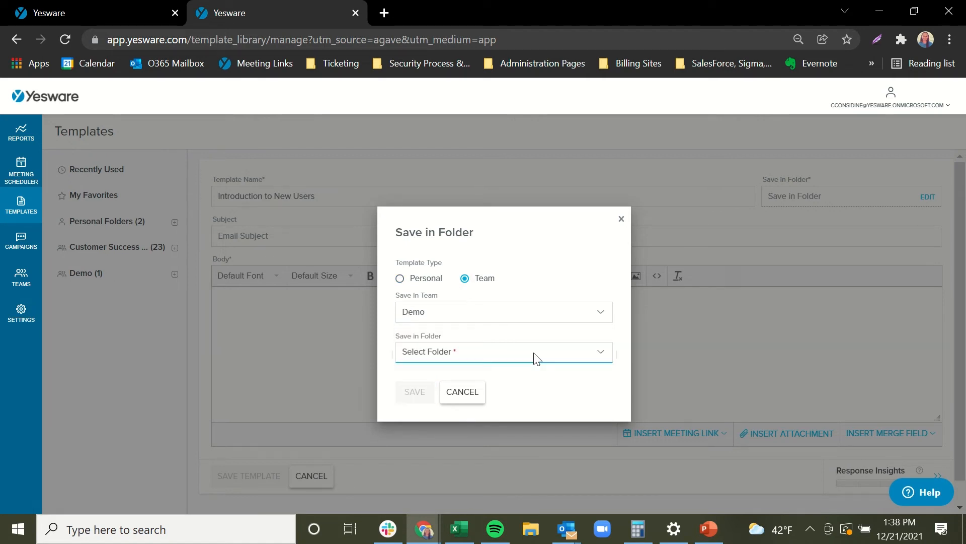
pyautogui.click(501, 350)
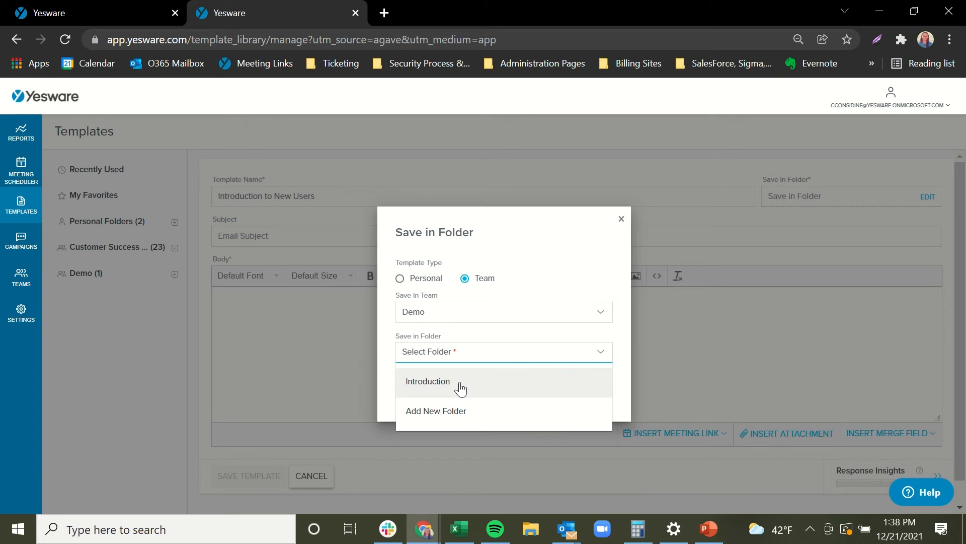
pyautogui.click(426, 380)
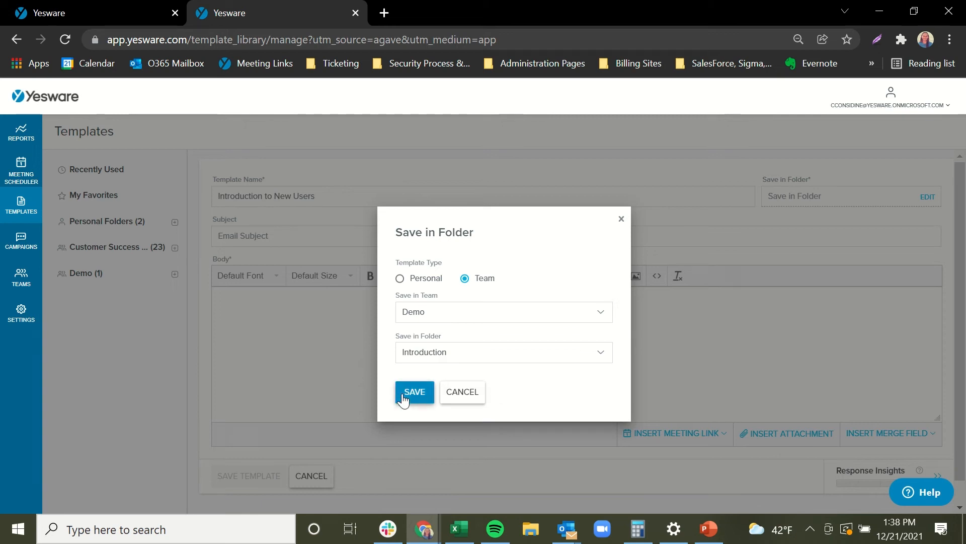
pyautogui.click(414, 392)
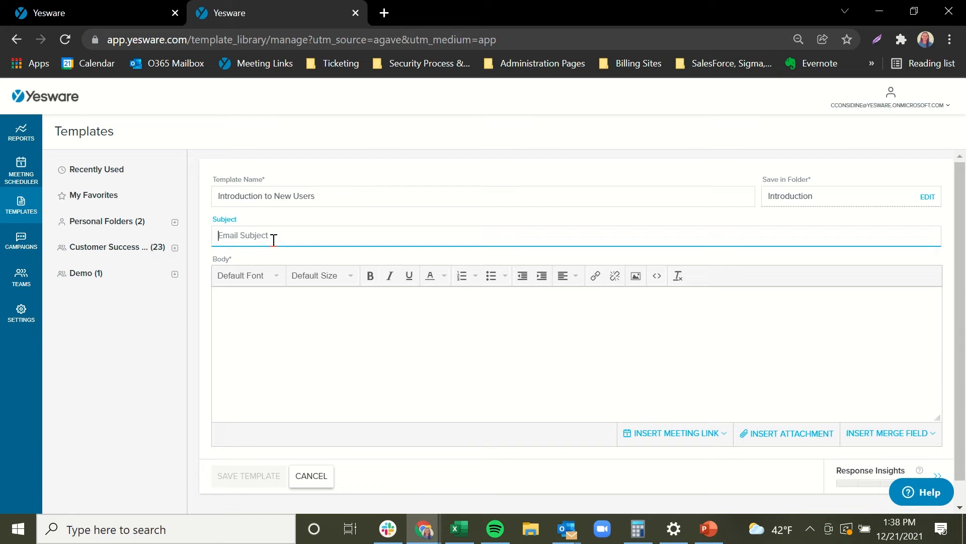
# - Give the template the subject 'welcome to yesware!' and start the body with 'Hi'
pyautogui.write('weld')
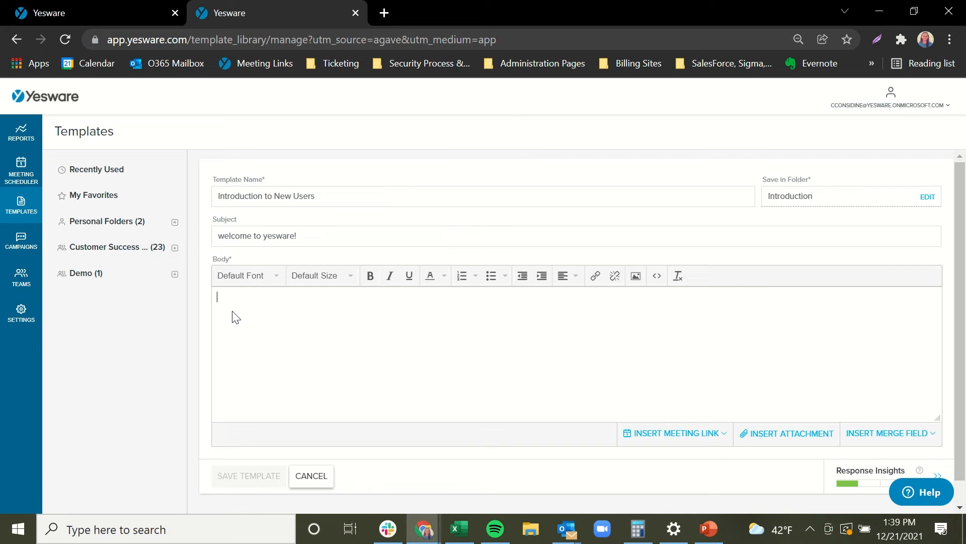
pyautogui.moveTo(250, 316)
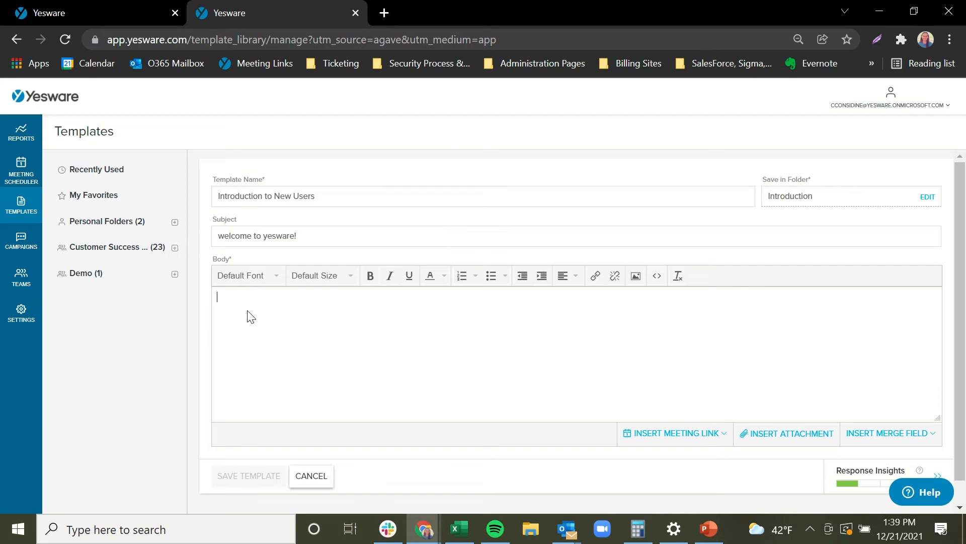
pyautogui.write('Hi')
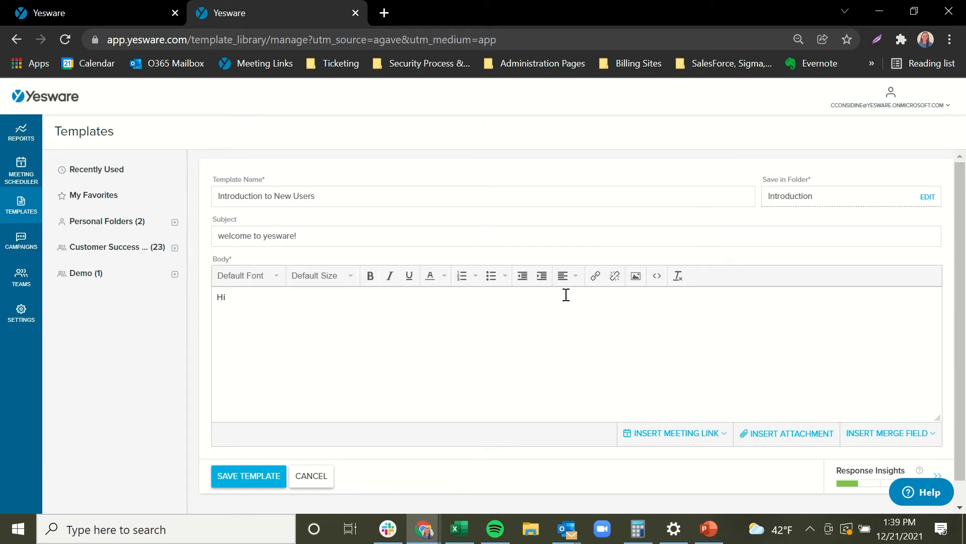
pyautogui.moveTo(595, 276)
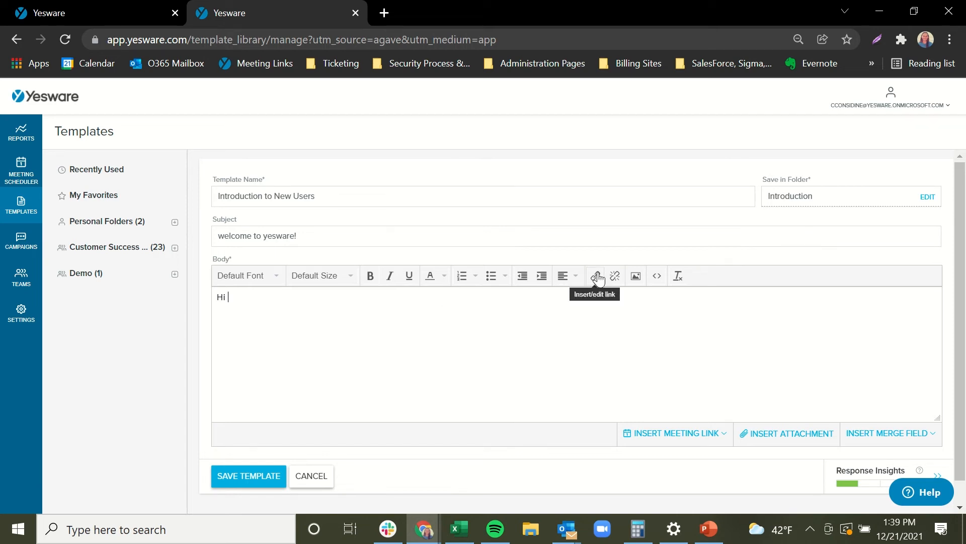
pyautogui.moveTo(635, 276)
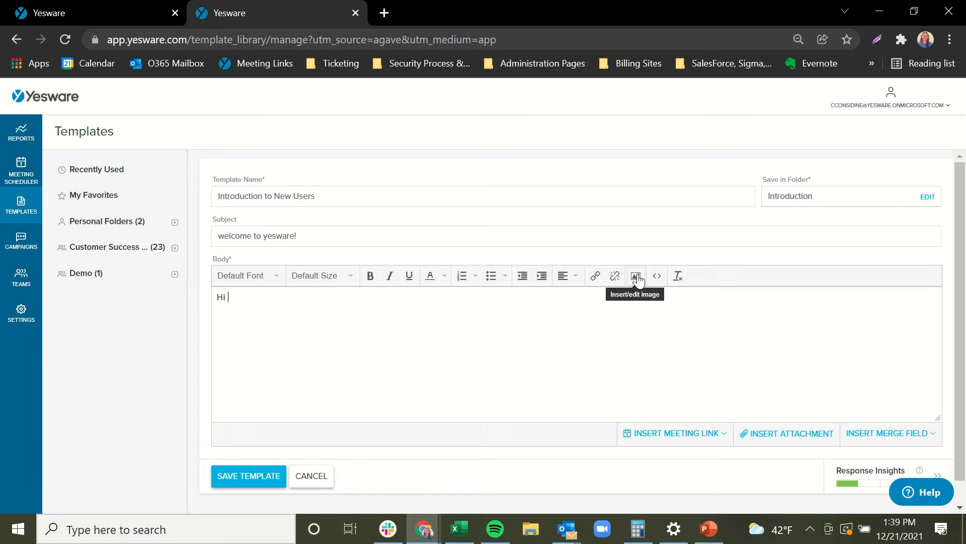
pyautogui.moveTo(676, 438)
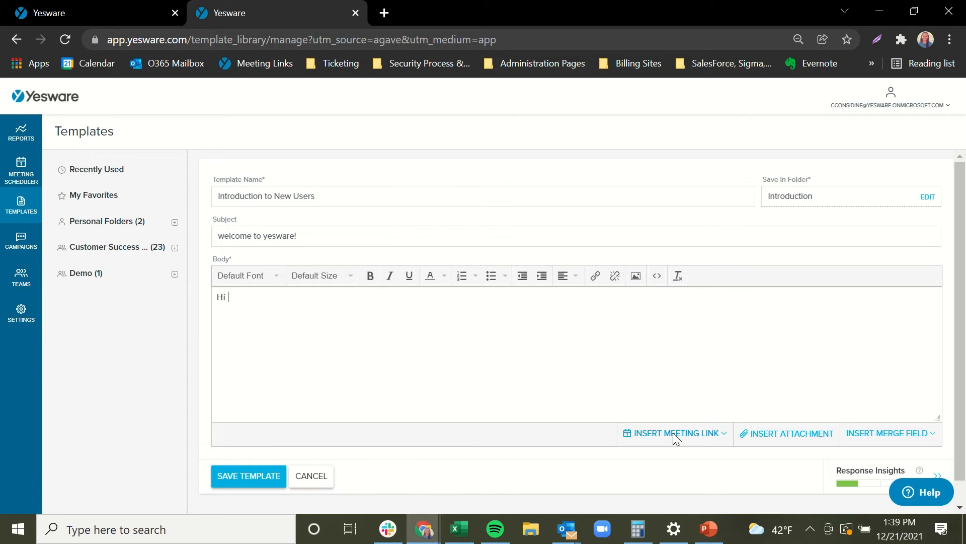
pyautogui.click(675, 433)
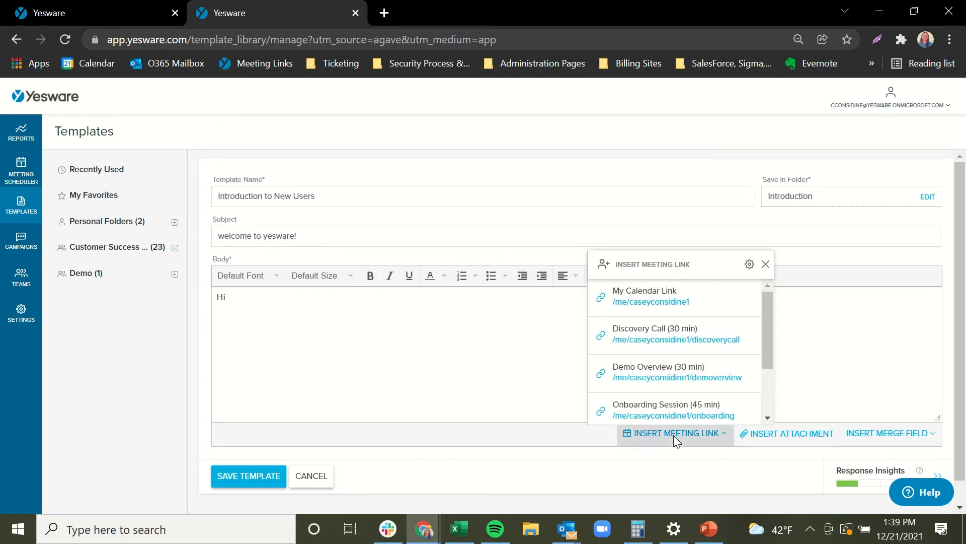
pyautogui.moveTo(688, 445)
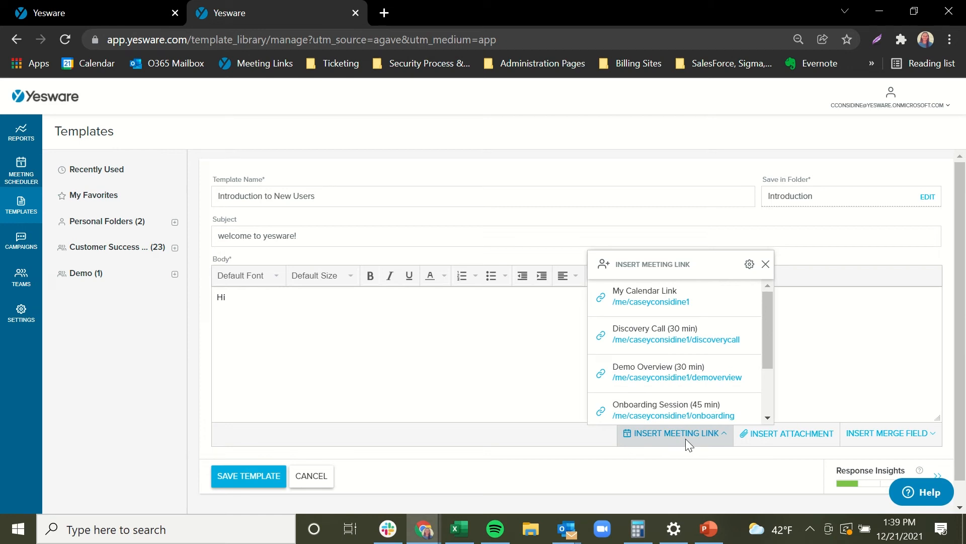
pyautogui.click(674, 433)
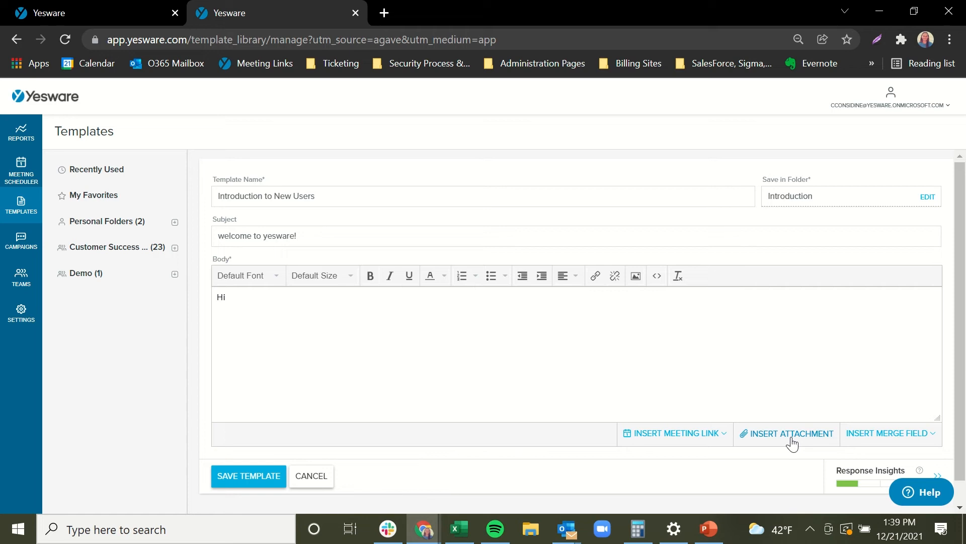
pyautogui.moveTo(904, 433)
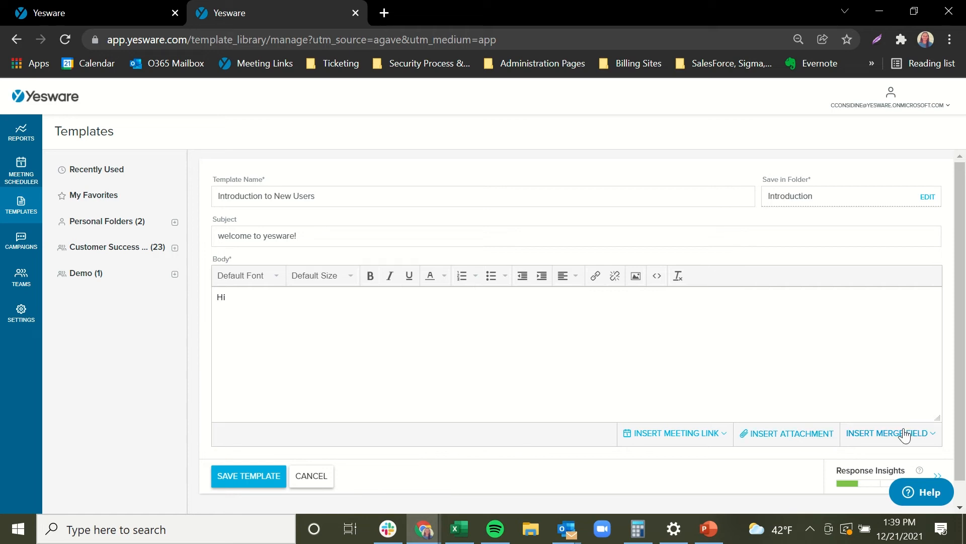
pyautogui.moveTo(907, 437)
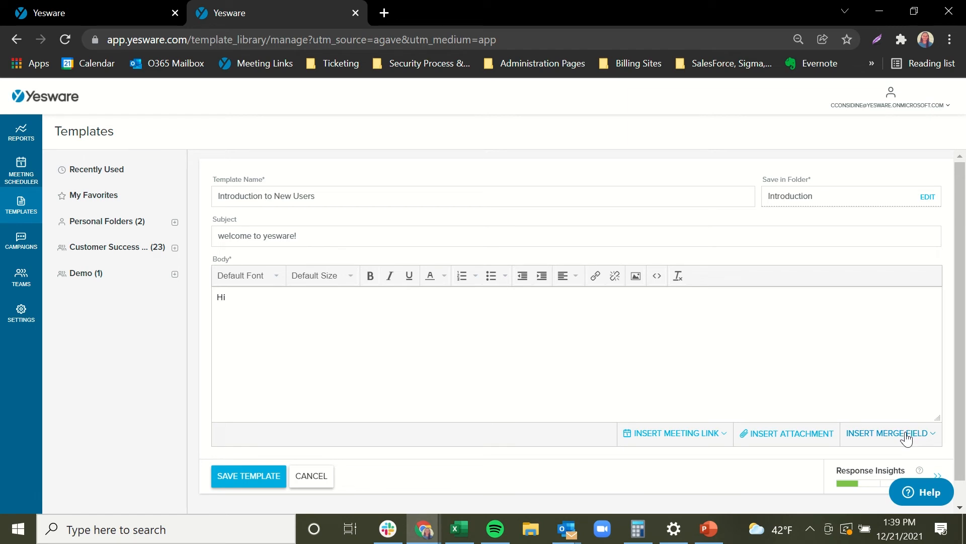
pyautogui.click(889, 433)
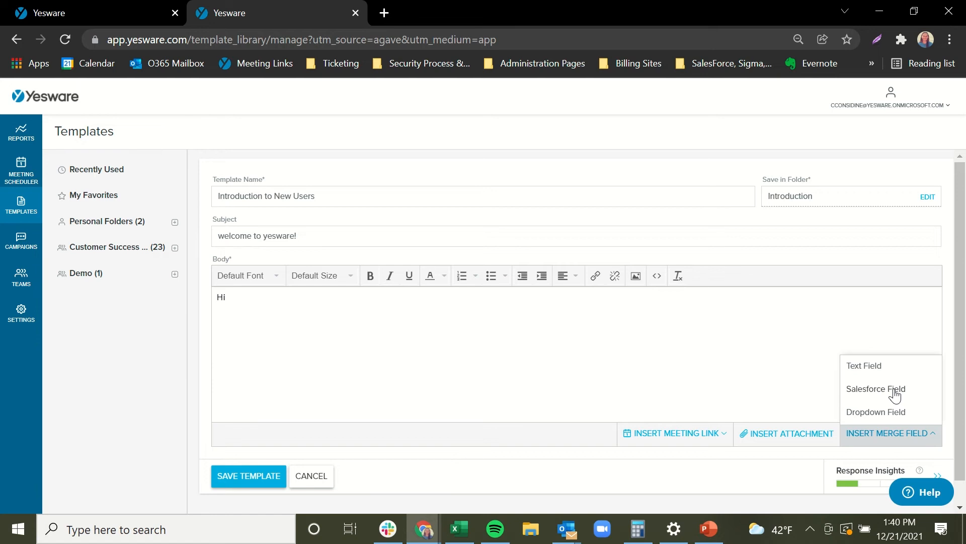
# - Insert the Salesforce FirstName merge field after 'Hi' and add a comma, giving 'Hi {!FirstName},'
pyautogui.click(876, 388)
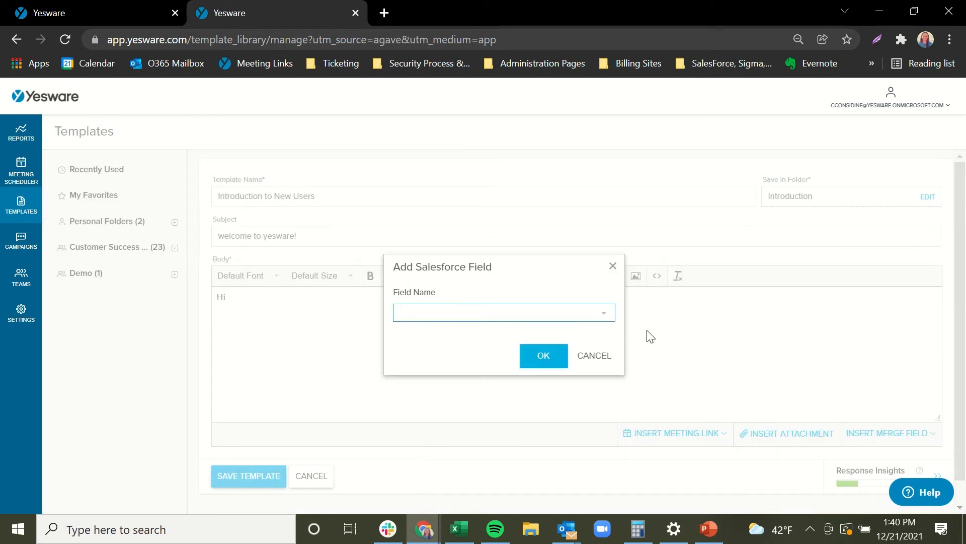
pyautogui.click(503, 312)
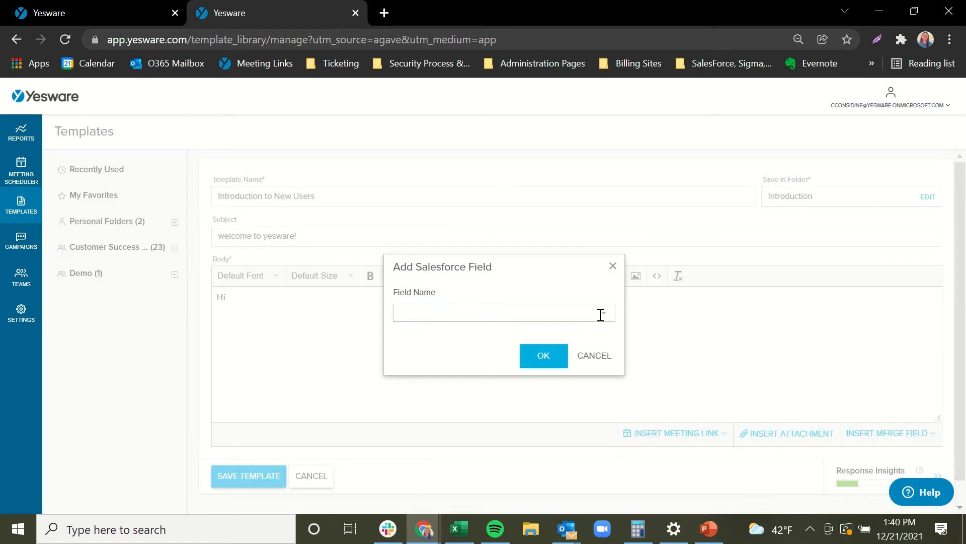
pyautogui.click(502, 312)
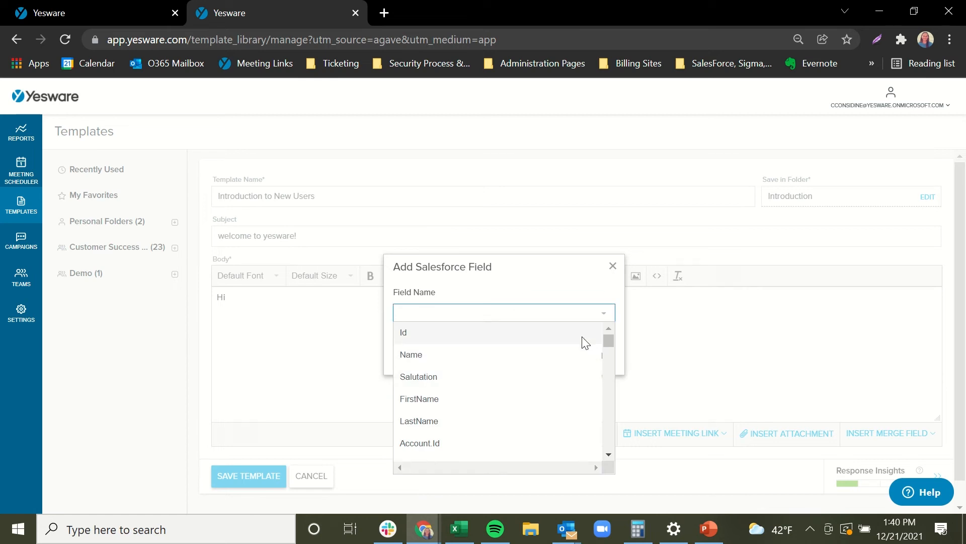
pyautogui.scroll(-3)
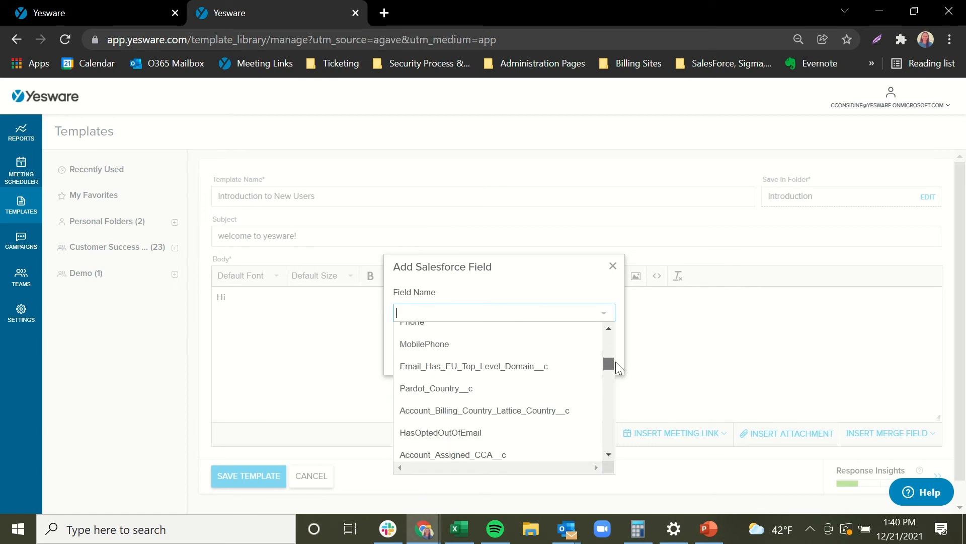
pyautogui.scroll(-3)
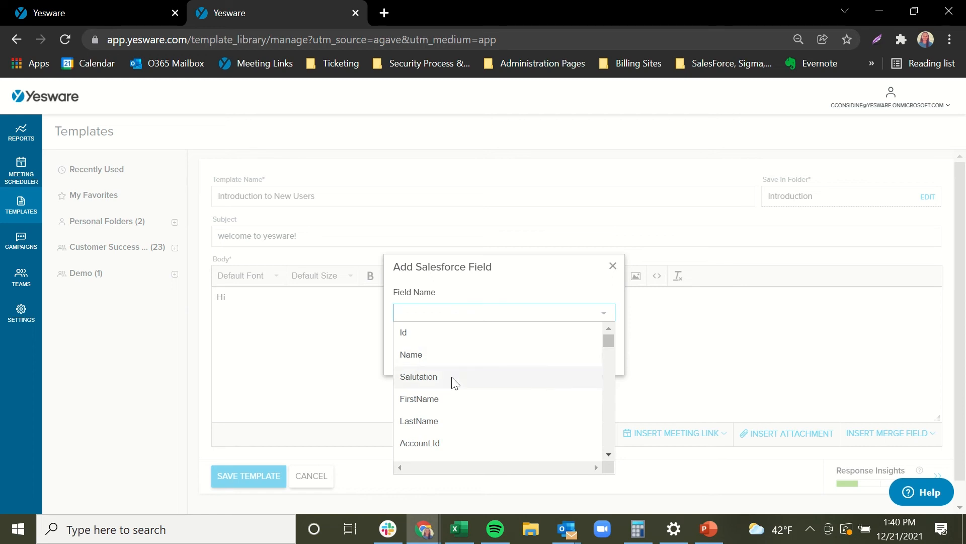
pyautogui.click(419, 399)
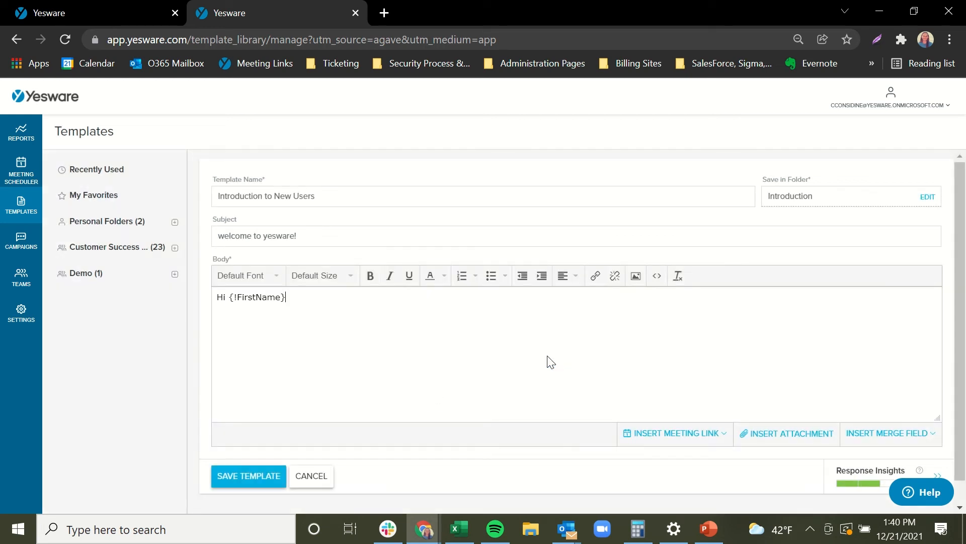
pyautogui.write(',')
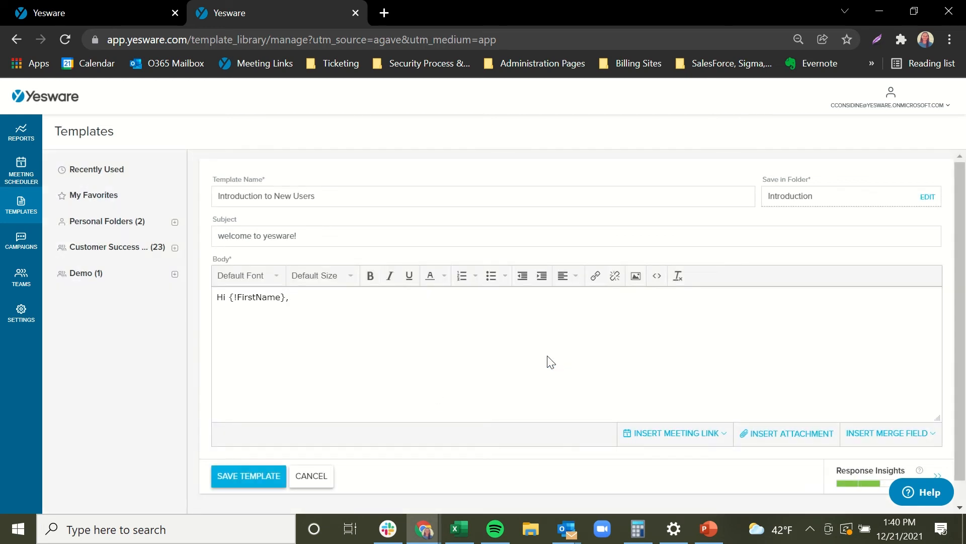
pyautogui.click(889, 433)
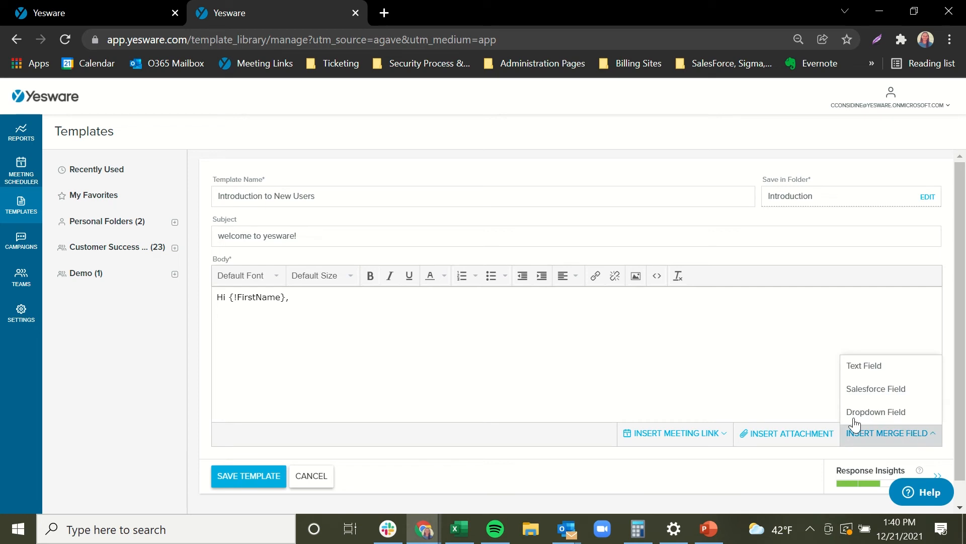
pyautogui.moveTo(871, 374)
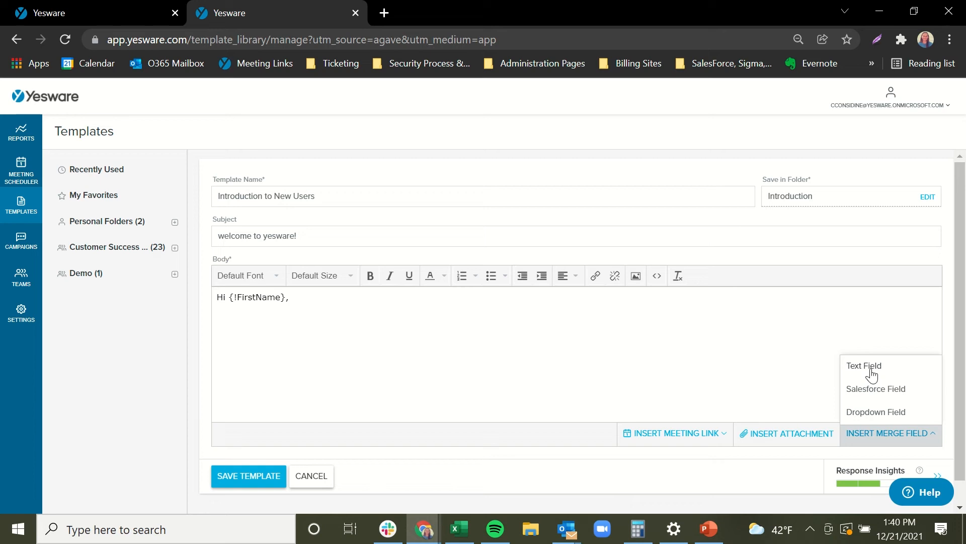
# - Add a custom text merge field named Greeting followed by '!' on the second line
pyautogui.click(863, 365)
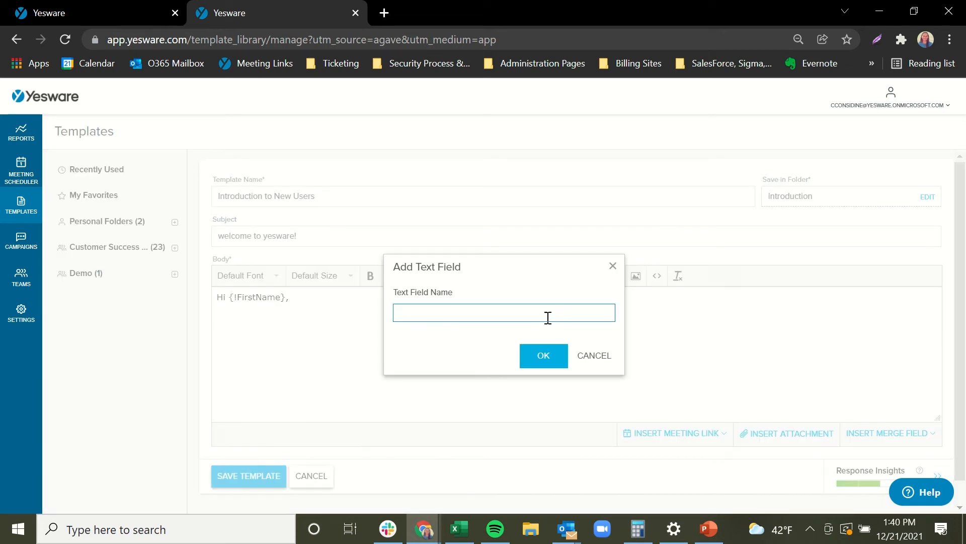
pyautogui.write('Greet')
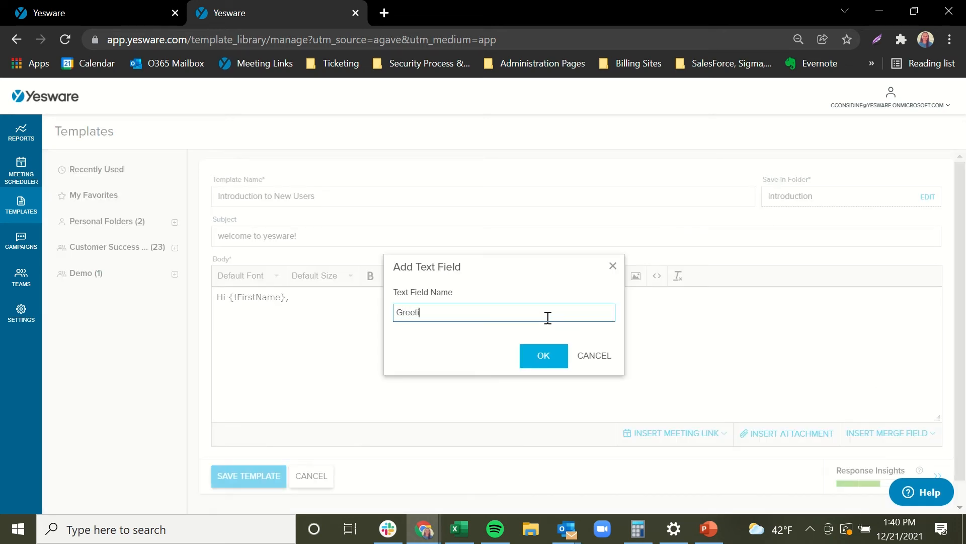
pyautogui.write('ing')
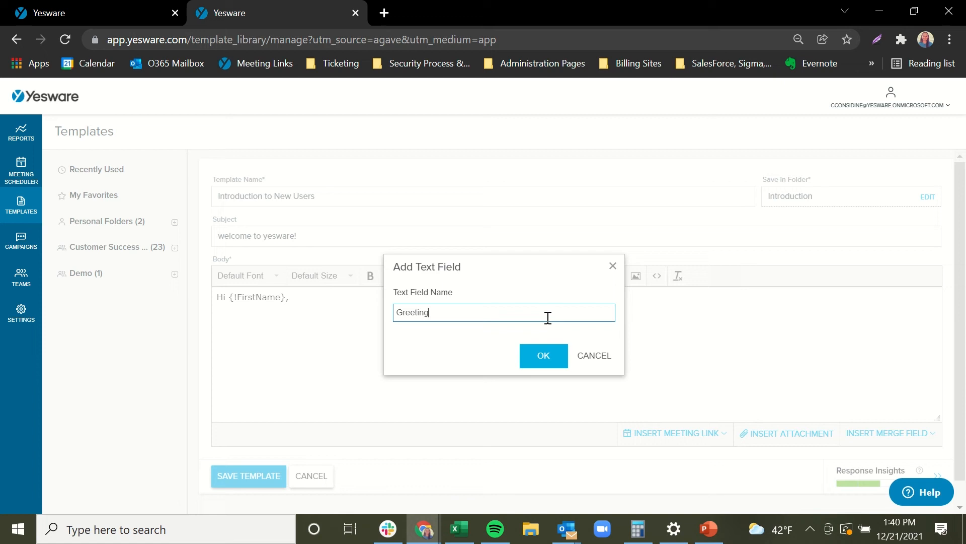
pyautogui.click(543, 356)
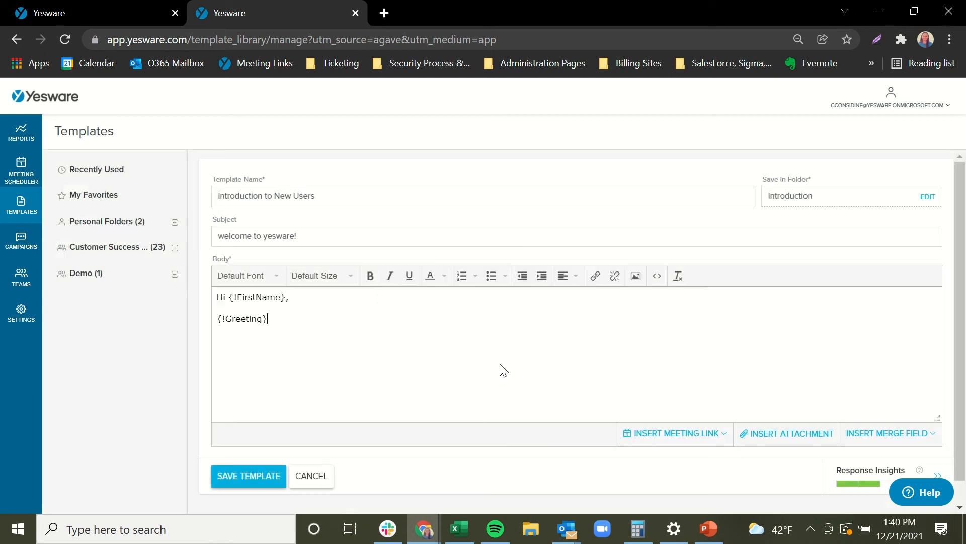
pyautogui.write('!')
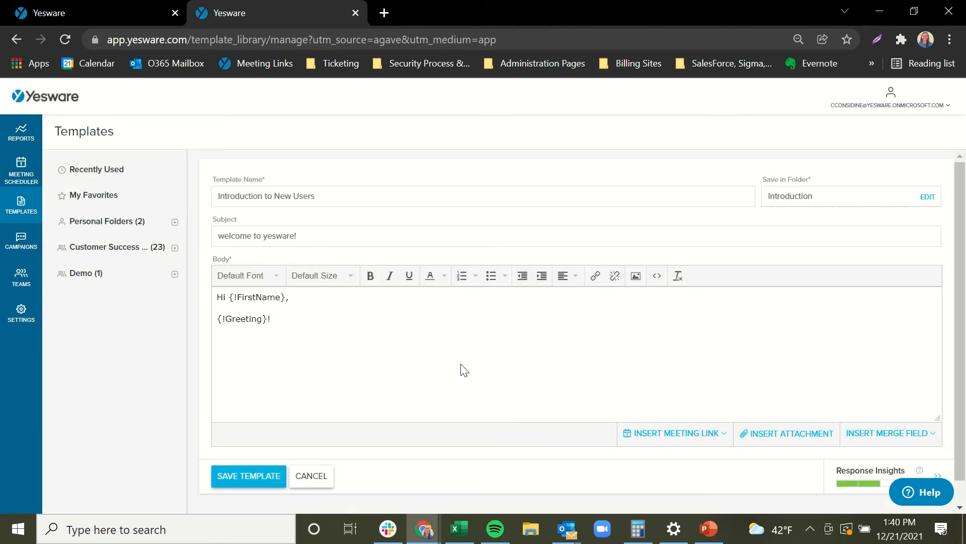
pyautogui.moveTo(859, 412)
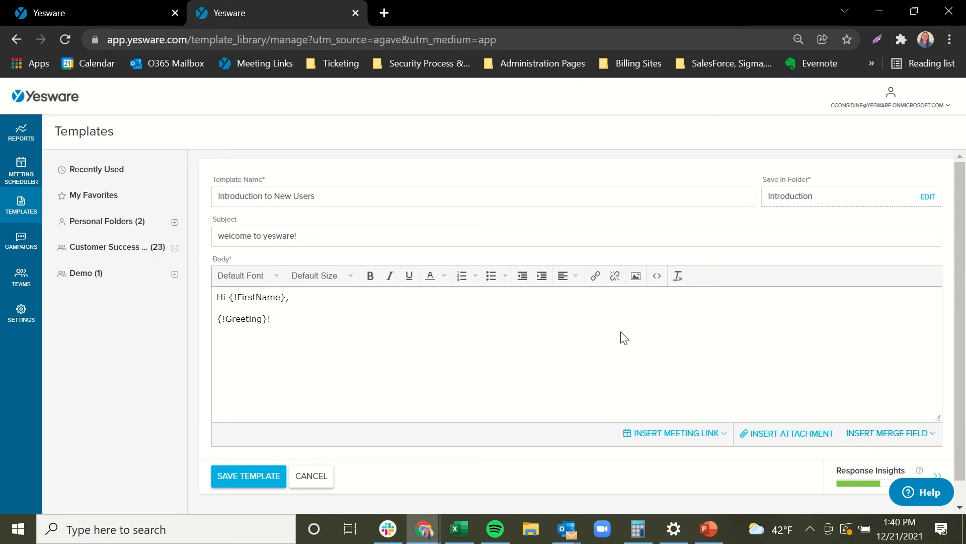
# - Write 'I was told by' and insert a Sales Rep dropdown field with options Joe, Sam, Matt, John
pyautogui.write('I was told b')
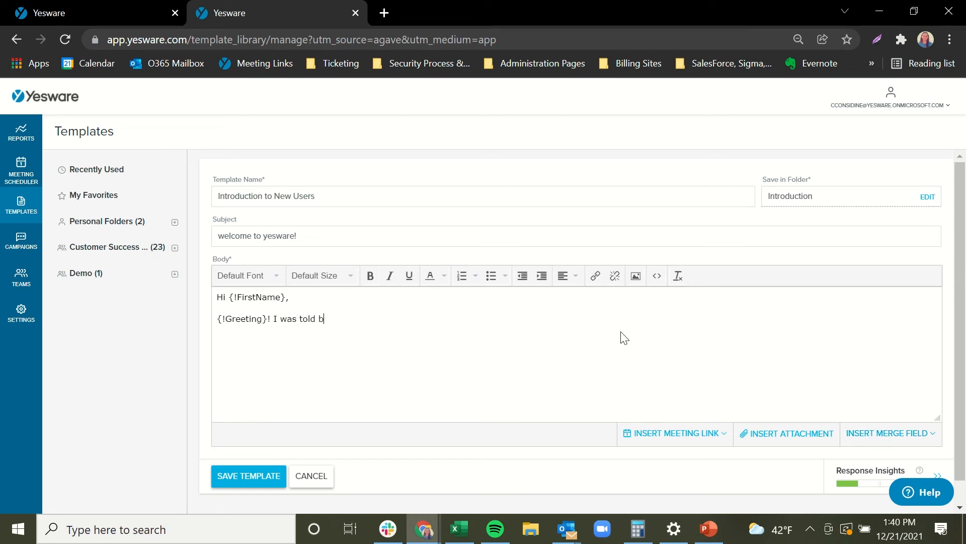
pyautogui.click(890, 433)
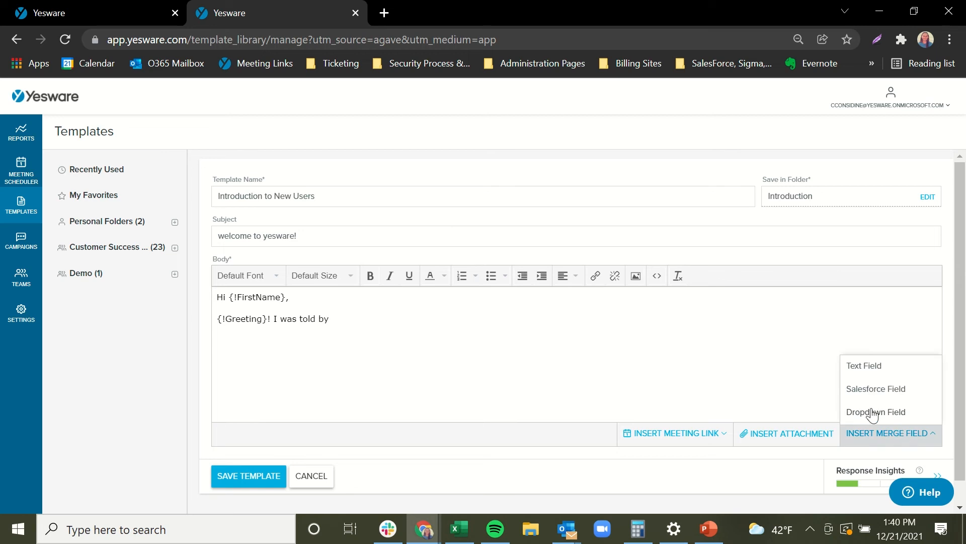
pyautogui.click(875, 412)
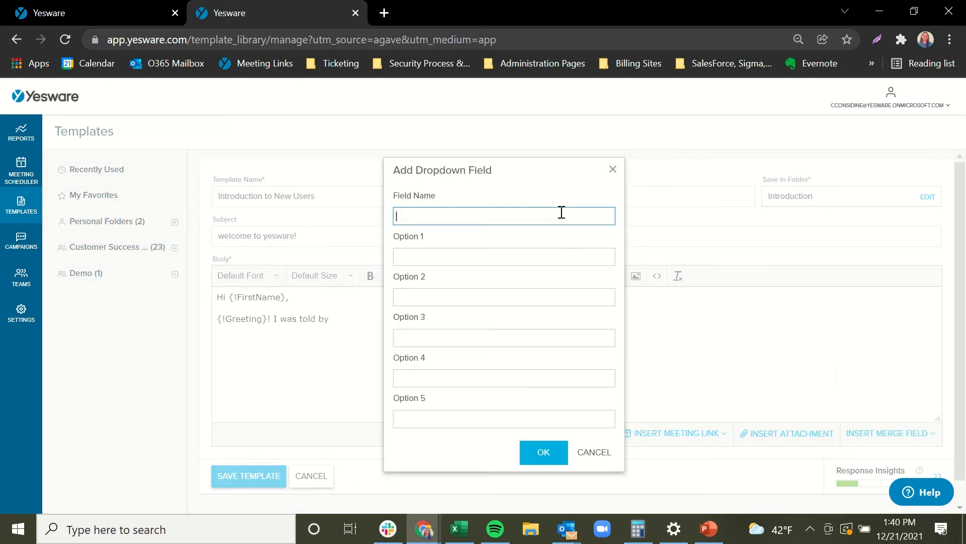
pyautogui.write('Sales Rep')
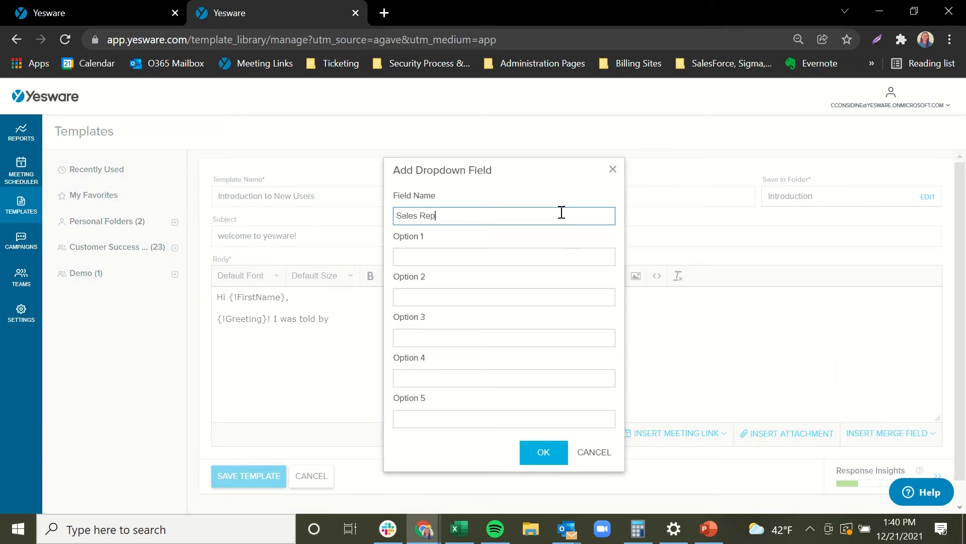
pyautogui.click(503, 257)
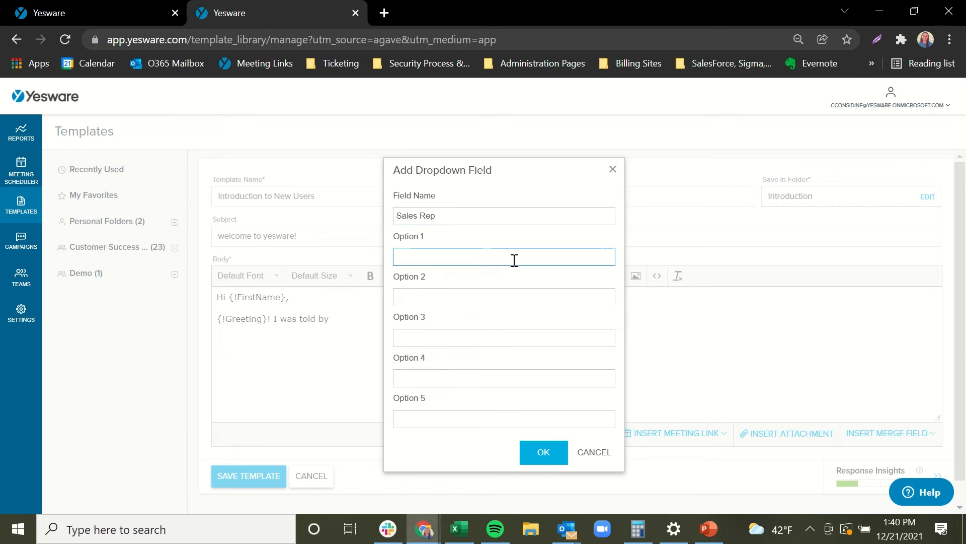
pyautogui.write('Joe')
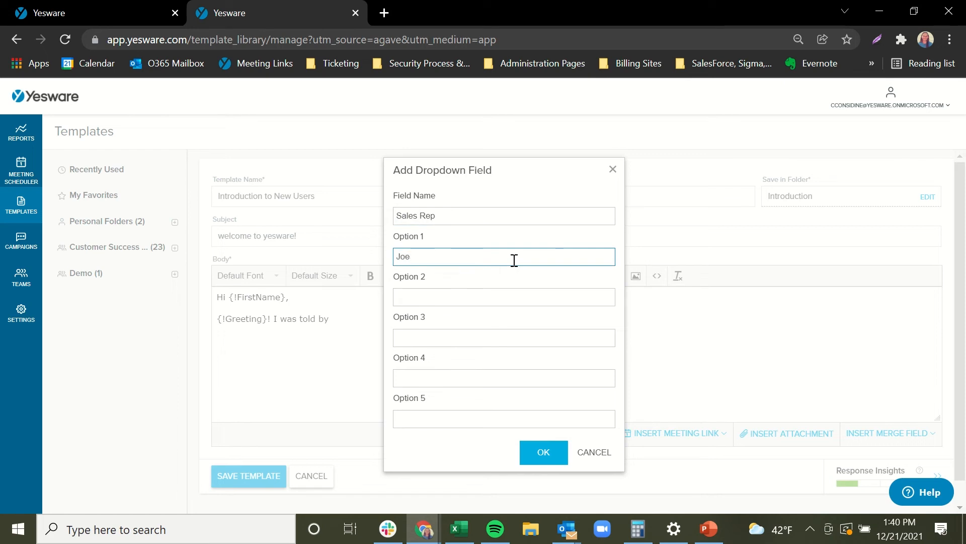
pyautogui.write('Sam')
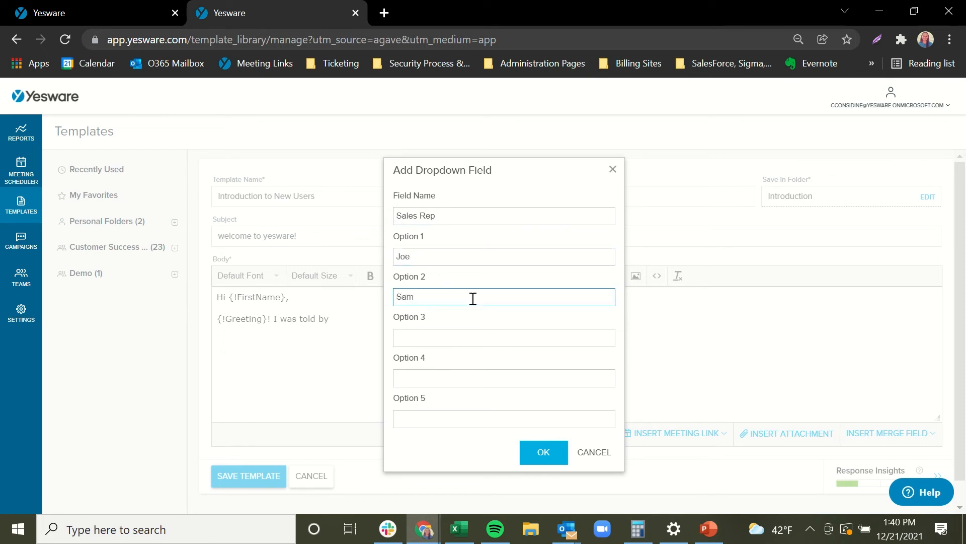
pyautogui.write('Matt')
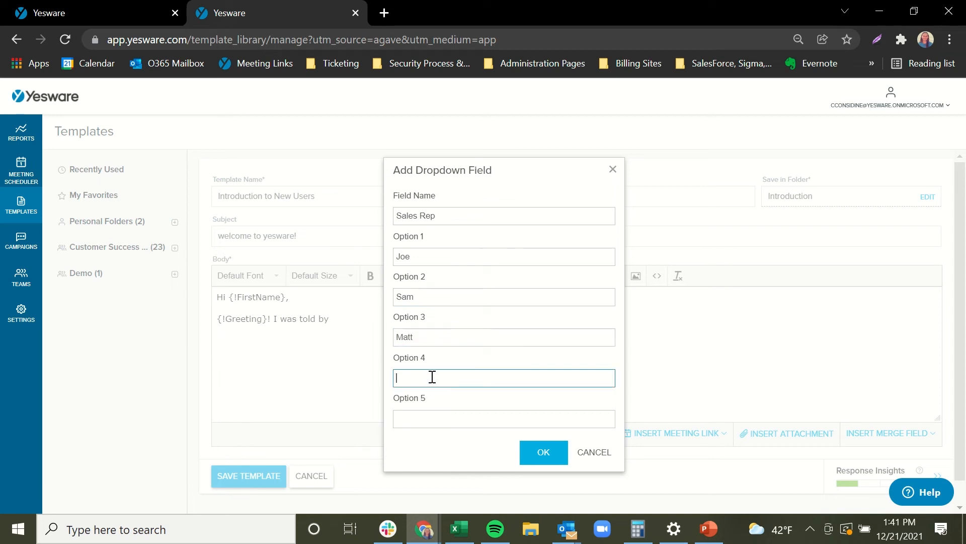
pyautogui.write('Joh')
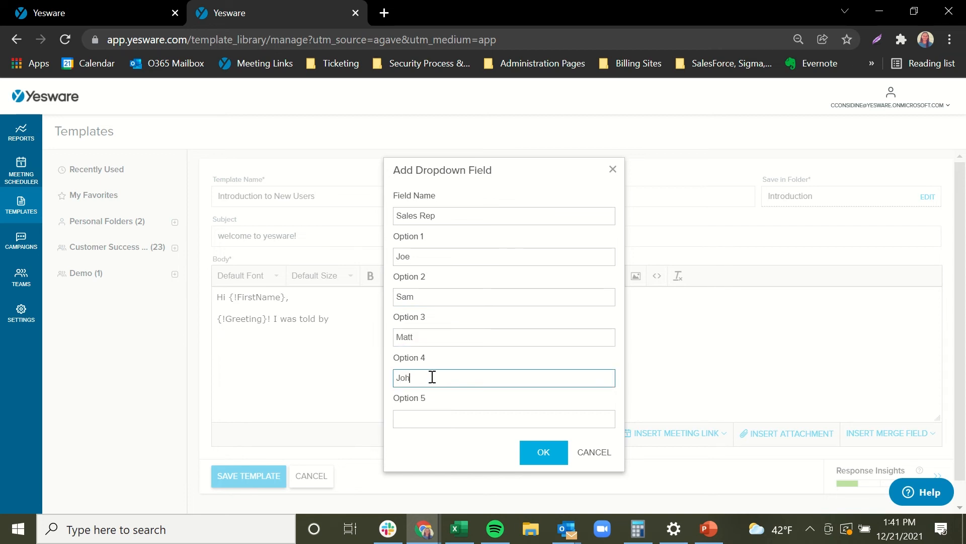
pyautogui.click(543, 452)
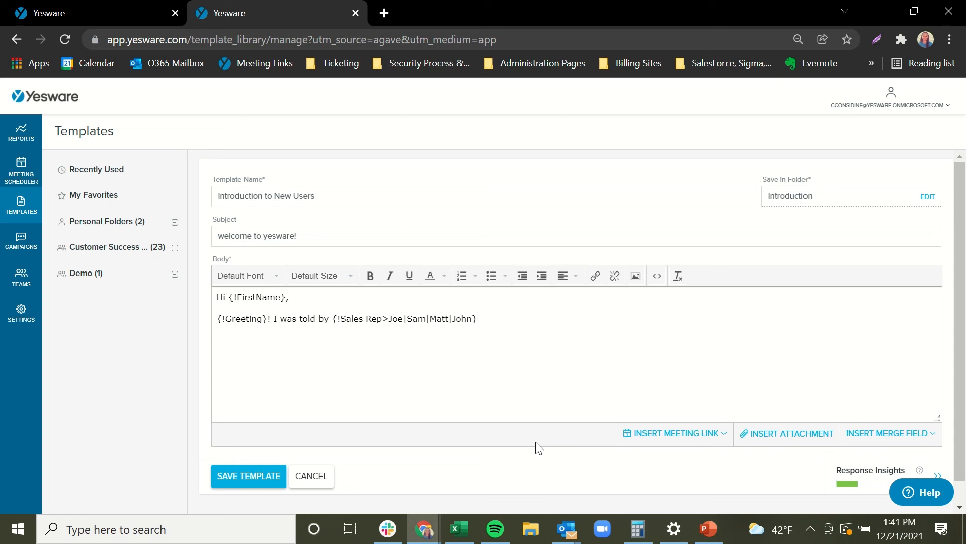
# - Finish the sentence with 'to reach out and connect.'
pyautogui.write('to reach ou')
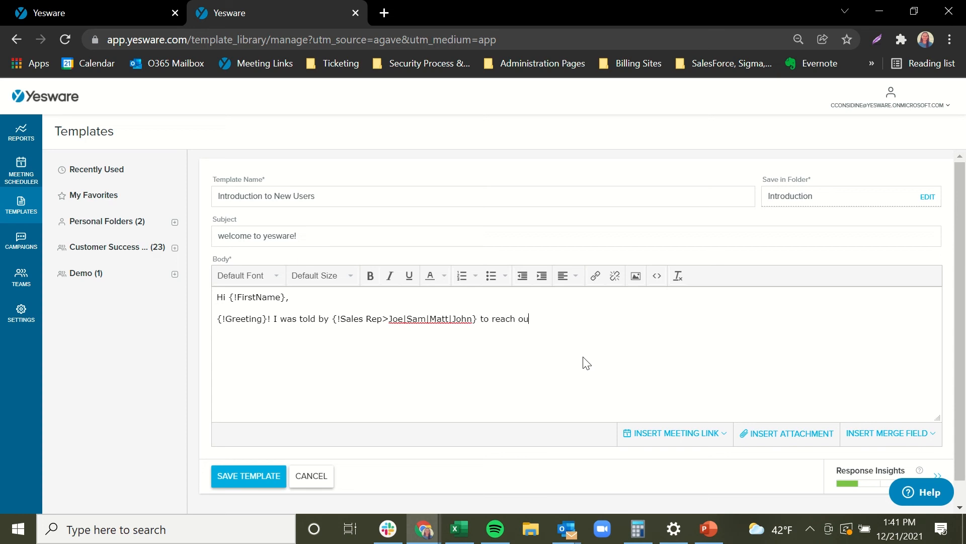
pyautogui.write('t and connect.')
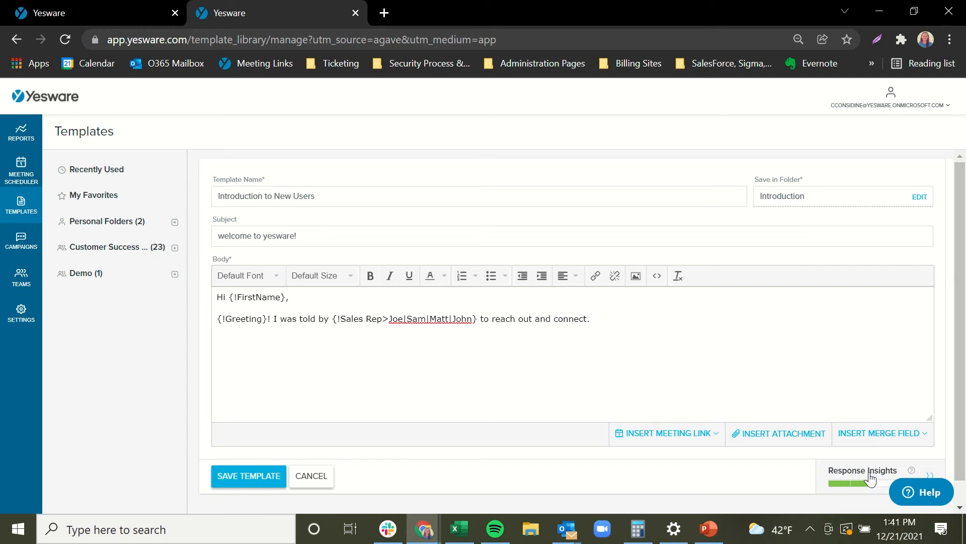
# - Review the template's Response Insights (rated 2 of 4, 18 words) and collapse the panel
pyautogui.click(864, 470)
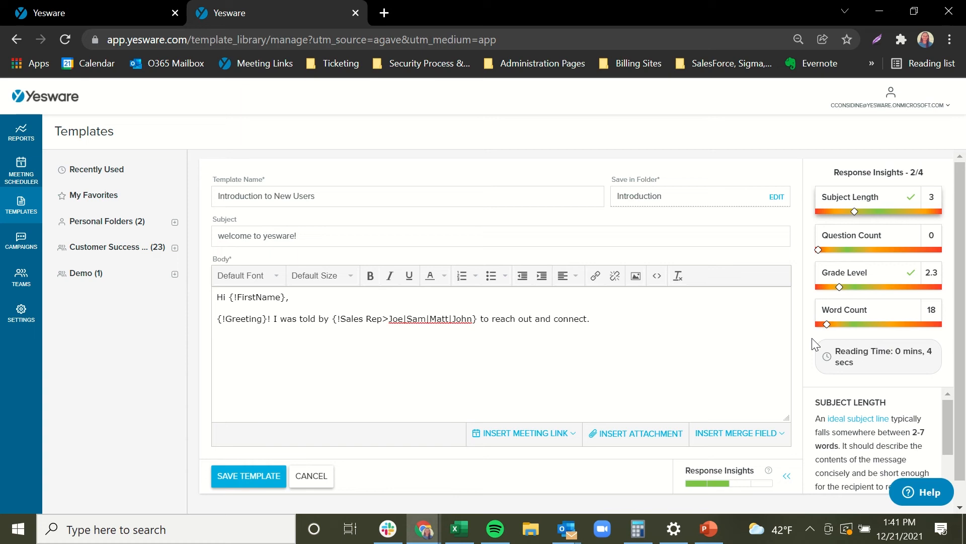
pyautogui.moveTo(856, 203)
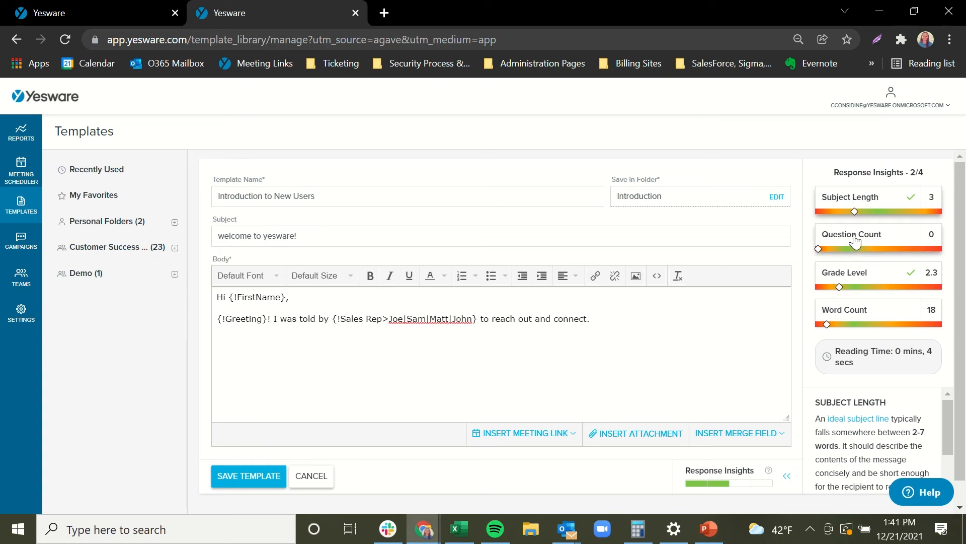
pyautogui.click(852, 235)
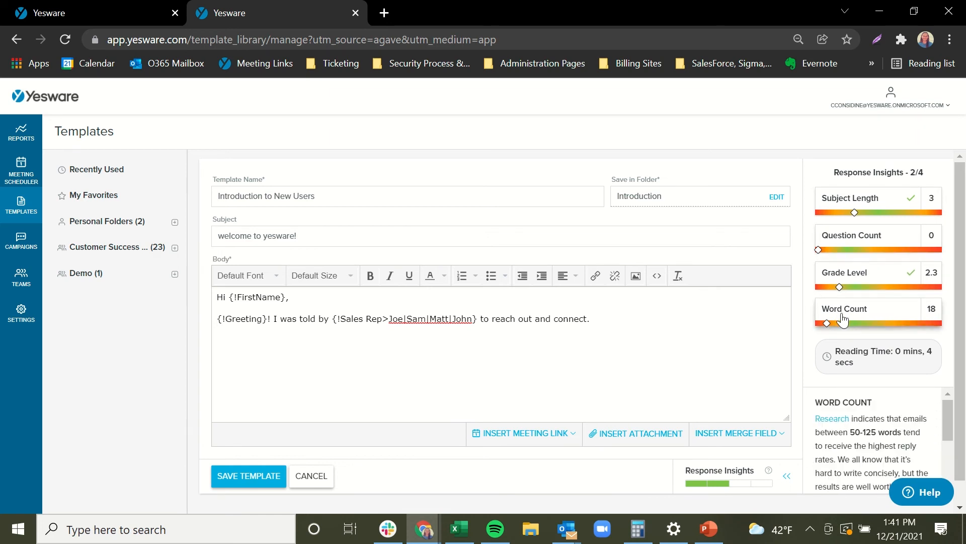
pyautogui.click(787, 476)
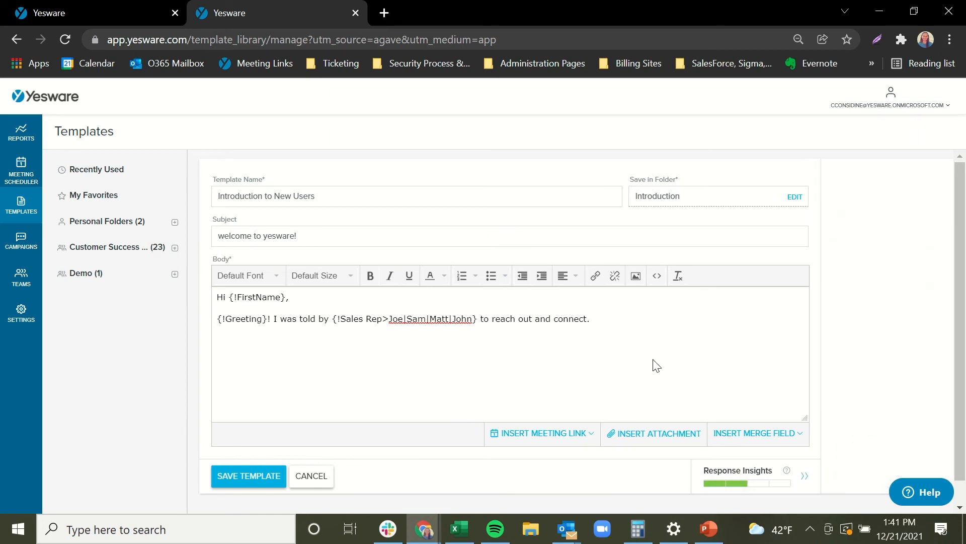
# - End the body with a 'Best, Casey' sign-off and save the template
pyautogui.write('e')
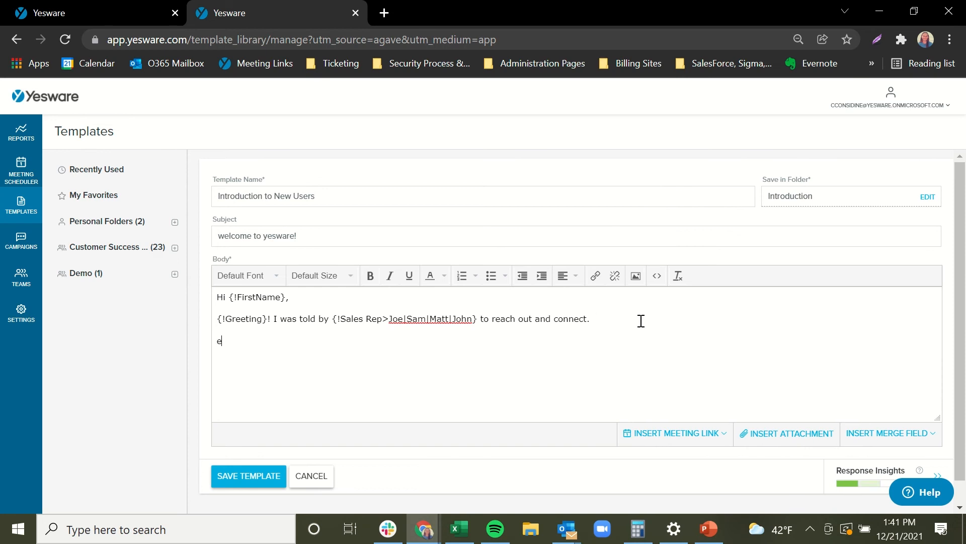
pyautogui.write('Best,')
pyautogui.write('Casey')
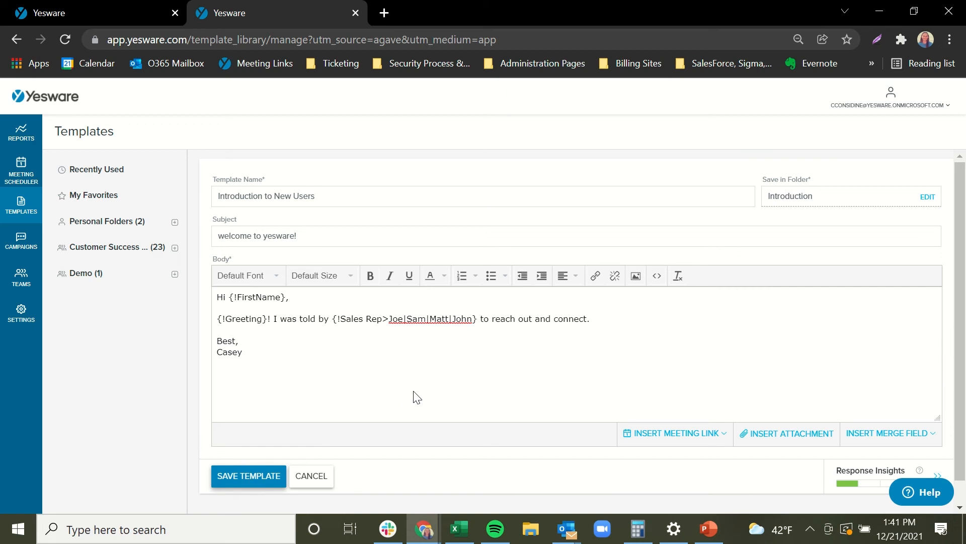
pyautogui.click(248, 475)
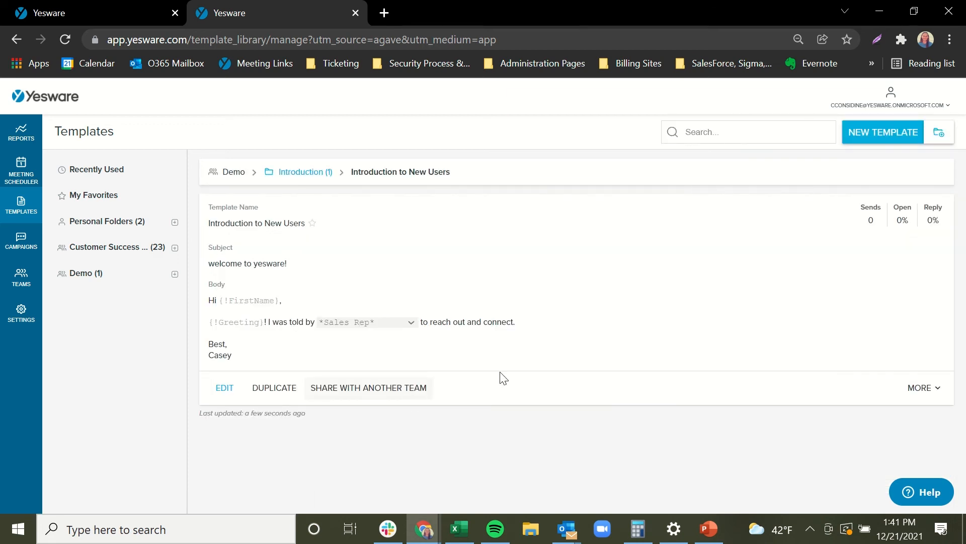
pyautogui.moveTo(583, 378)
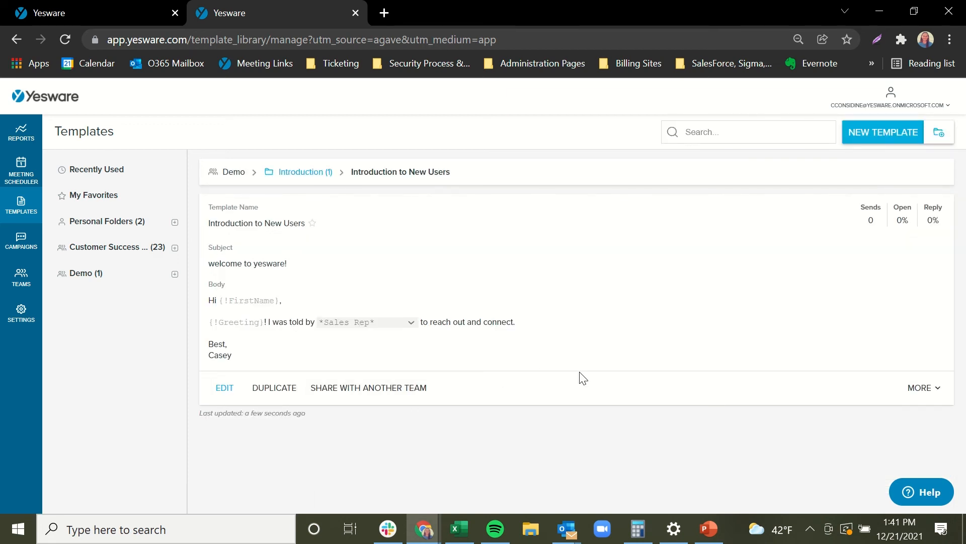
pyautogui.moveTo(564, 529)
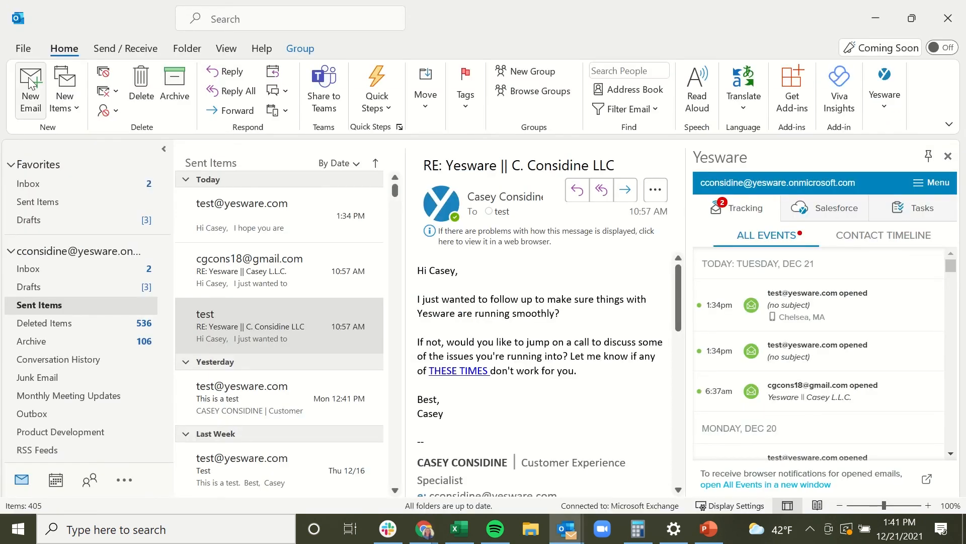
pyautogui.click(29, 84)
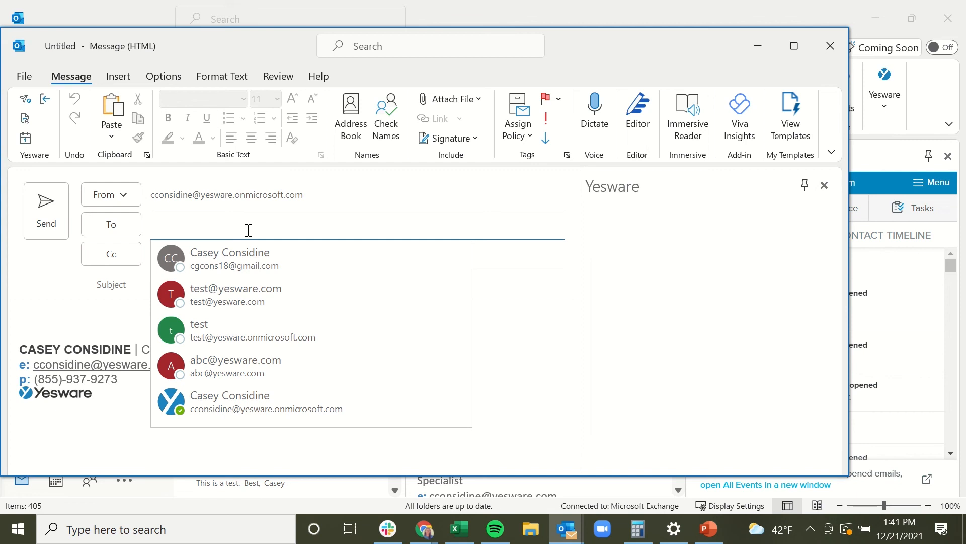
pyautogui.write('cgcons')
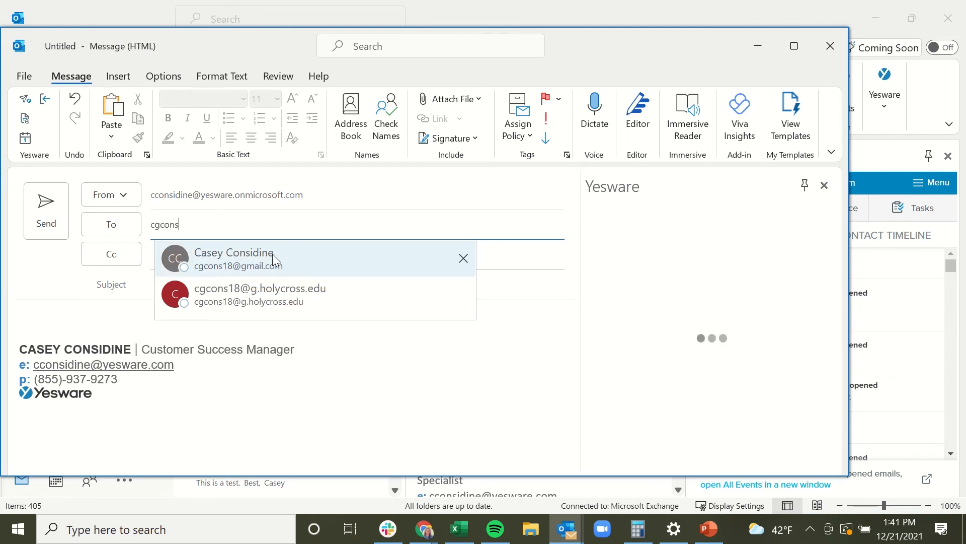
pyautogui.click(232, 257)
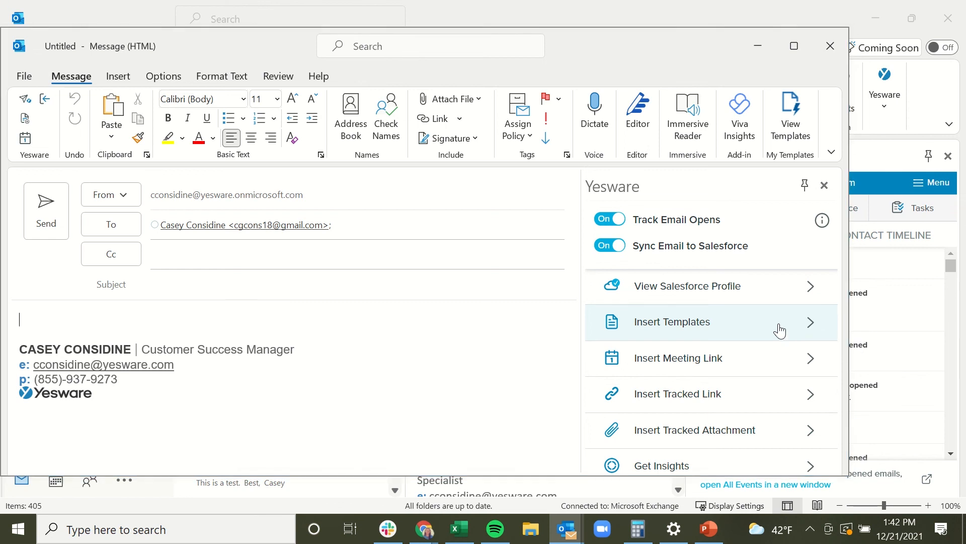
# - In Yesware's template library, locate 'Introduction to New Users' under the Demo team's Introduction folder
pyautogui.click(672, 322)
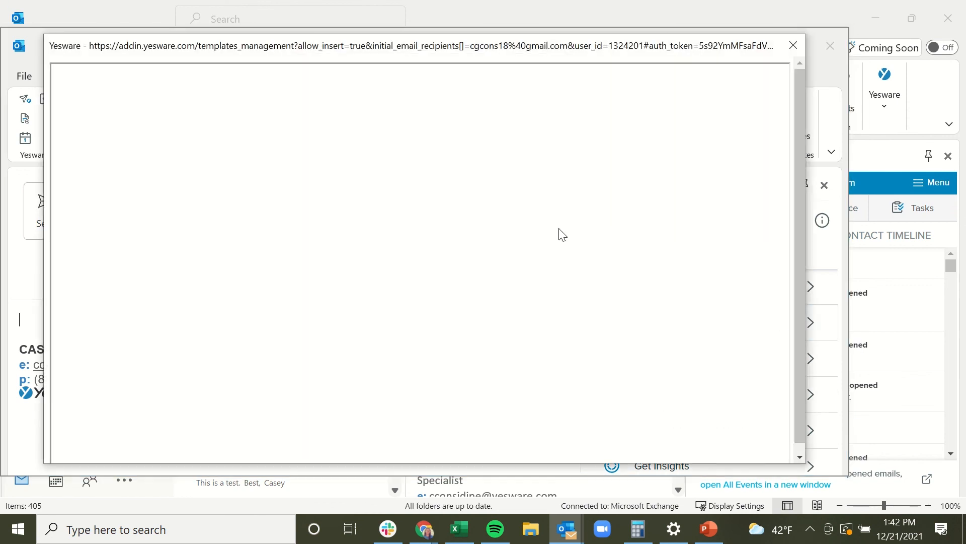
pyautogui.moveTo(446, 251)
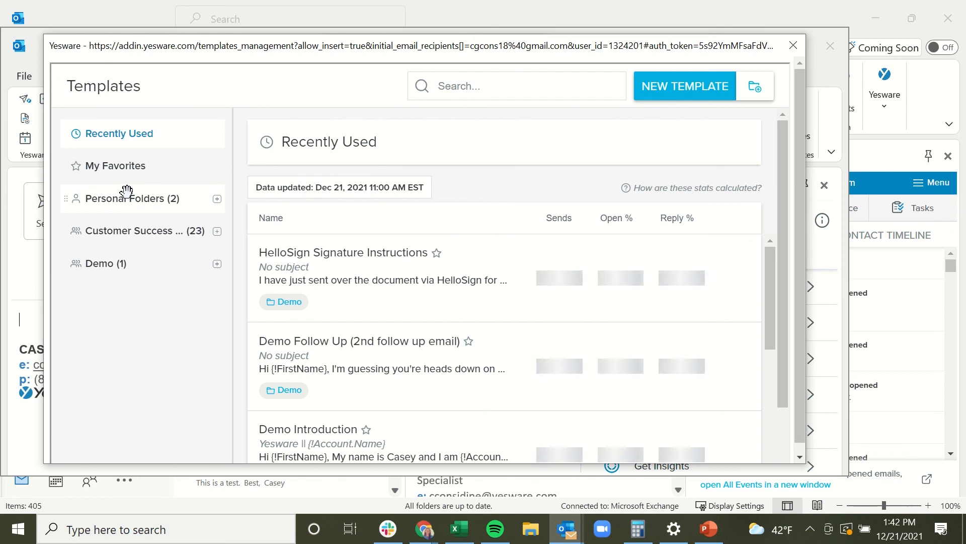
pyautogui.click(129, 198)
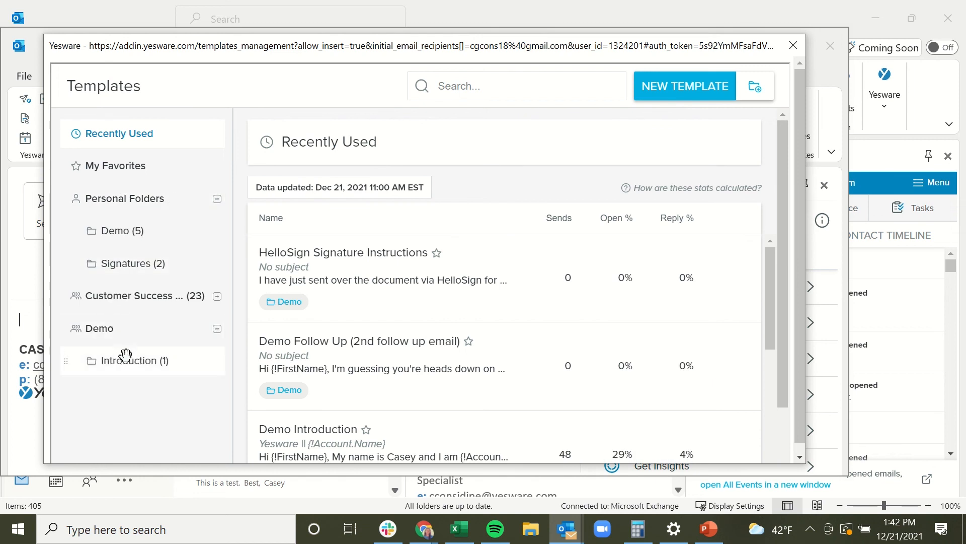
pyautogui.click(134, 361)
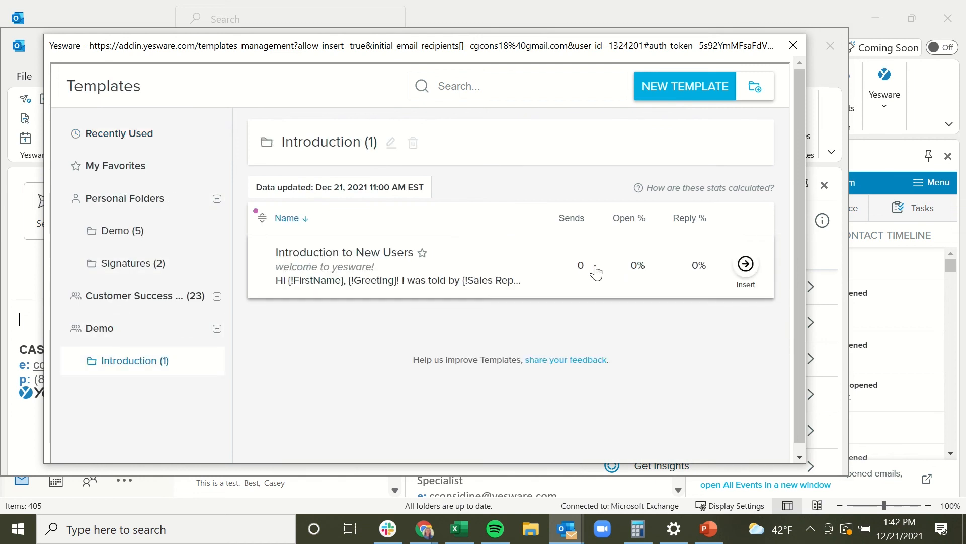
pyautogui.moveTo(627, 277)
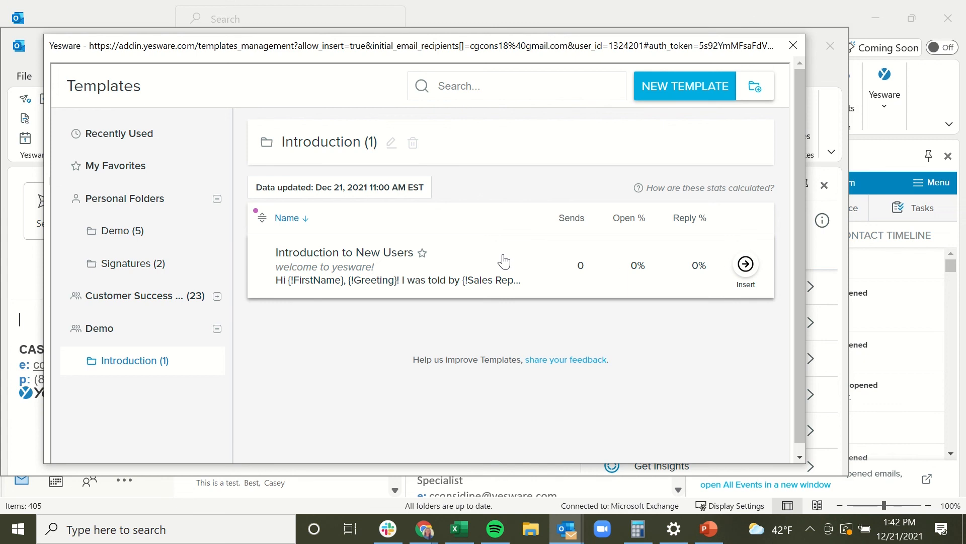
pyautogui.click(346, 252)
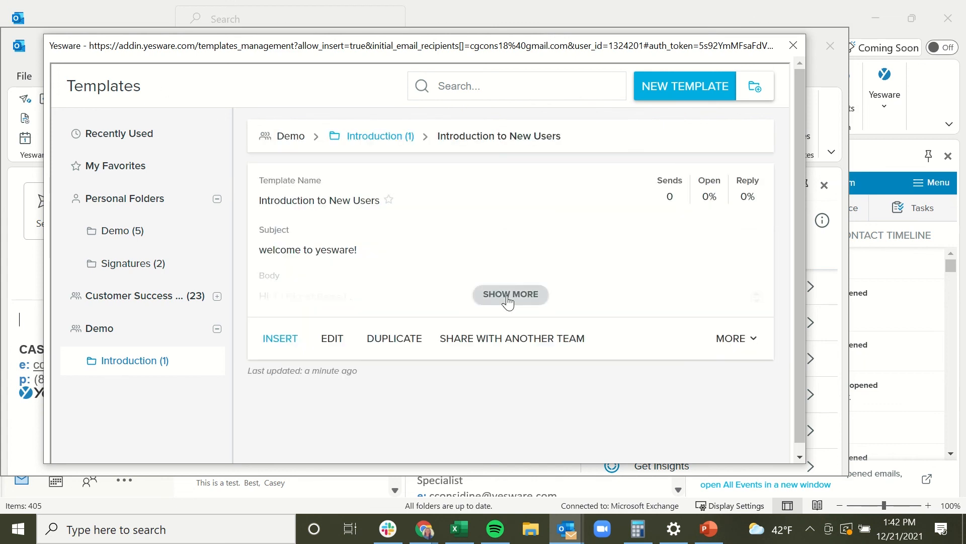
# - Fill FirstName and Greeting merge fields, choose Matt as Sales Rep, and insert the template
pyautogui.click(509, 294)
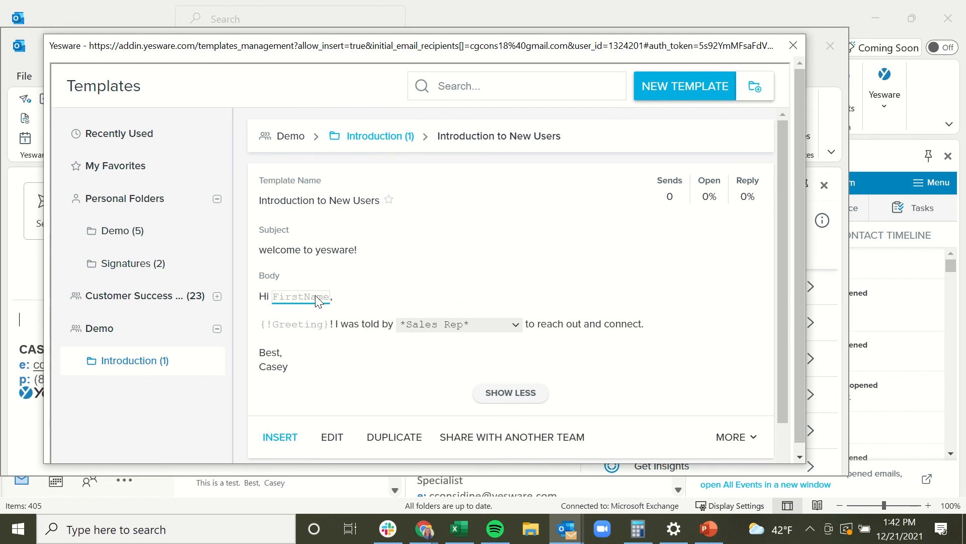
pyautogui.click(279, 437)
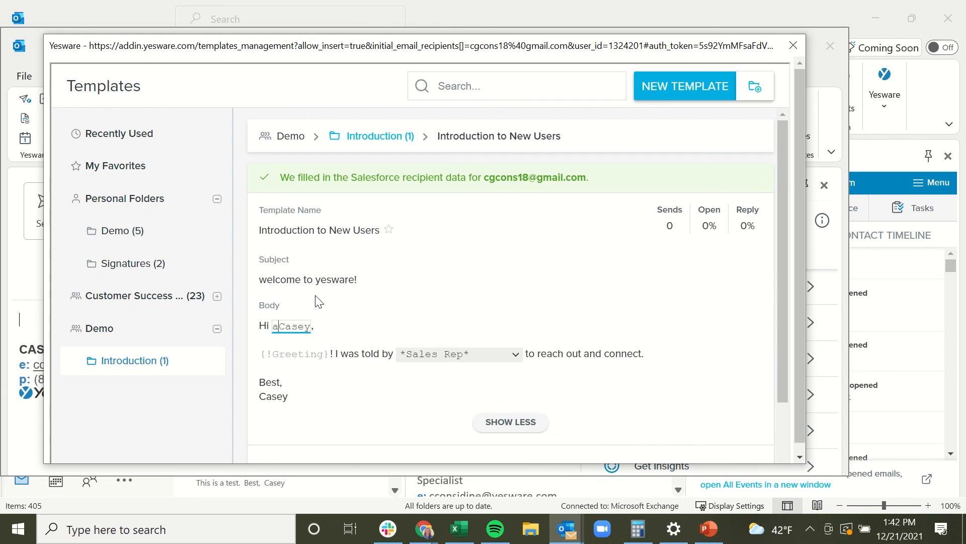
pyautogui.write('s')
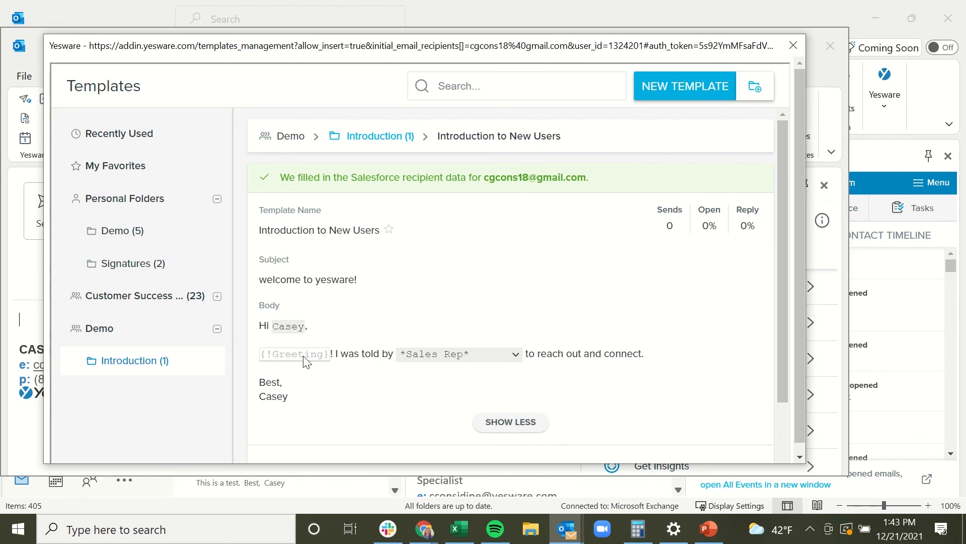
pyautogui.click(294, 353)
pyautogui.write("I hope you're having a great week")
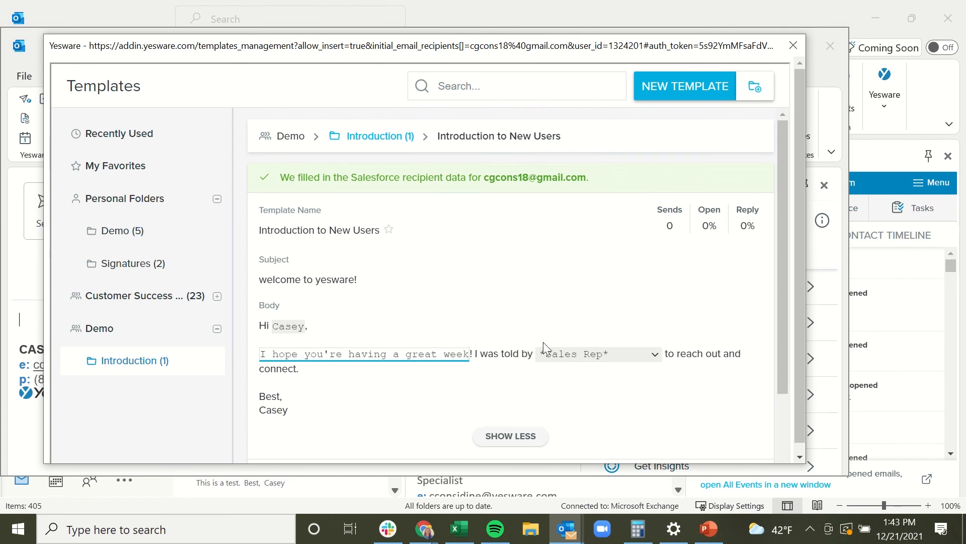
pyautogui.click(597, 353)
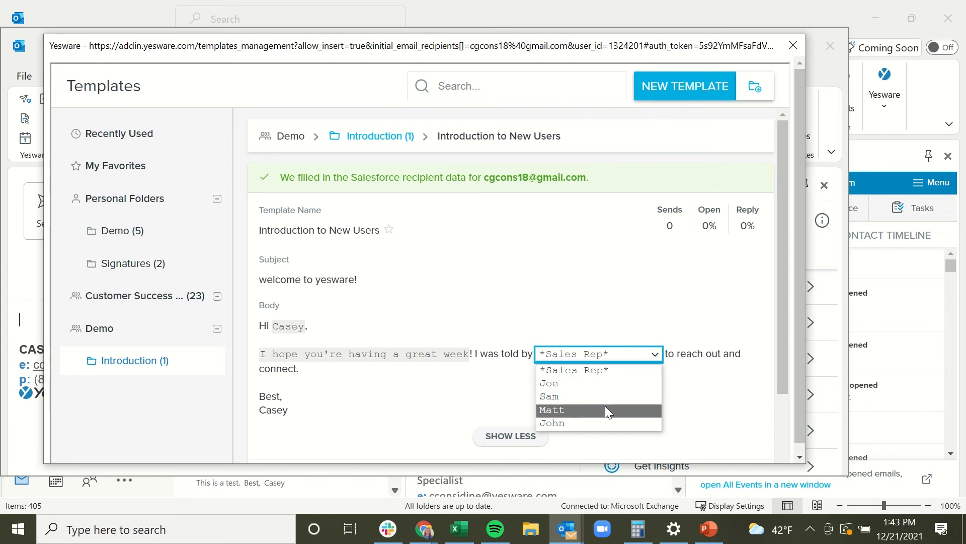
pyautogui.click(553, 410)
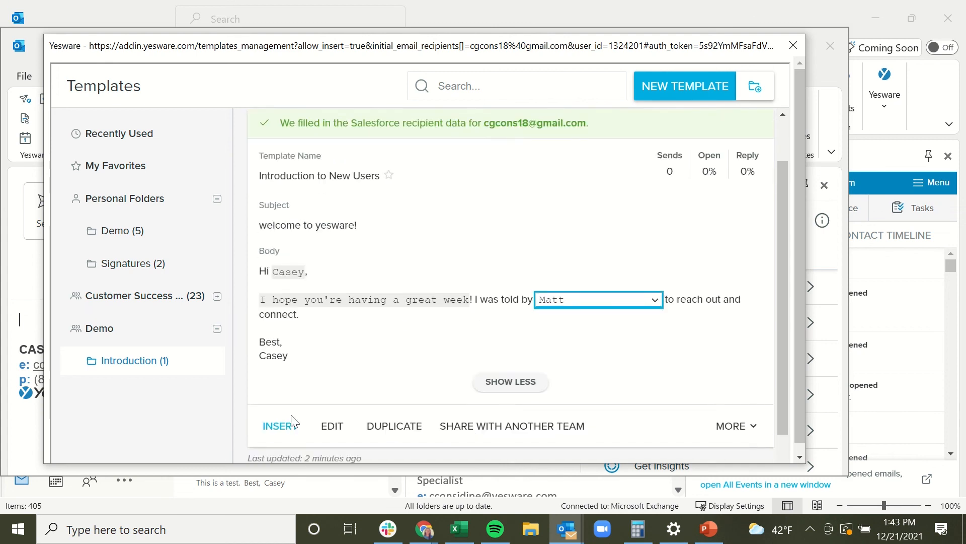
pyautogui.click(276, 425)
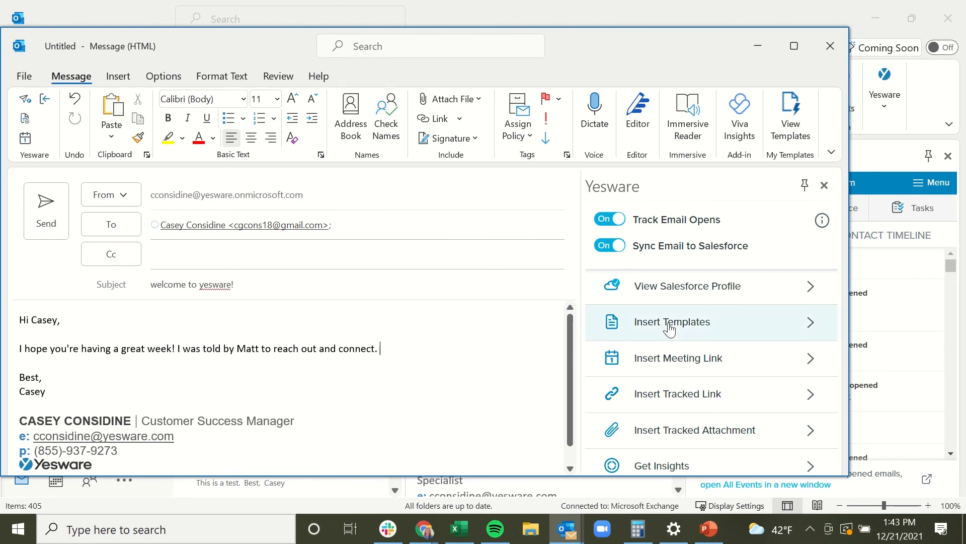
# - Insert the HelloSign Signature Instructions template after the introduction text
pyautogui.click(671, 321)
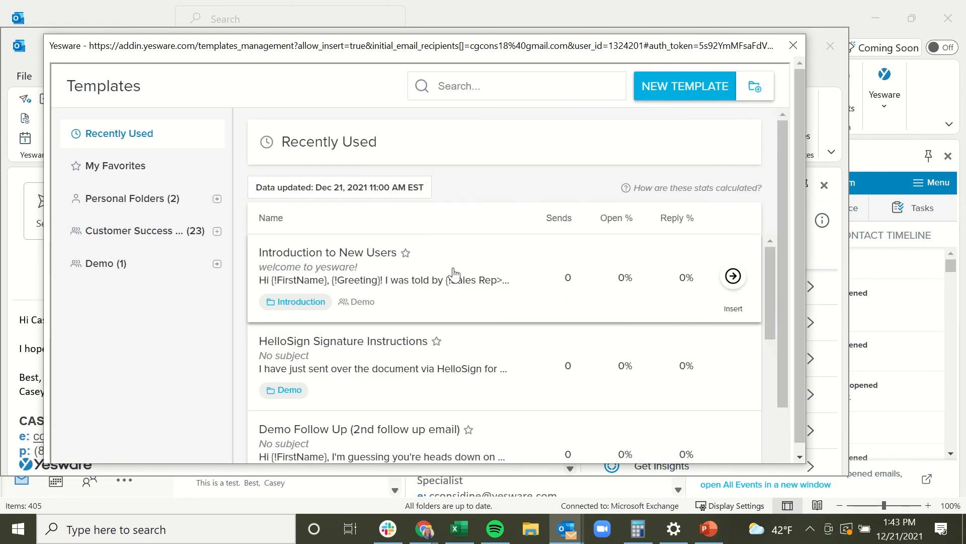
pyautogui.moveTo(456, 359)
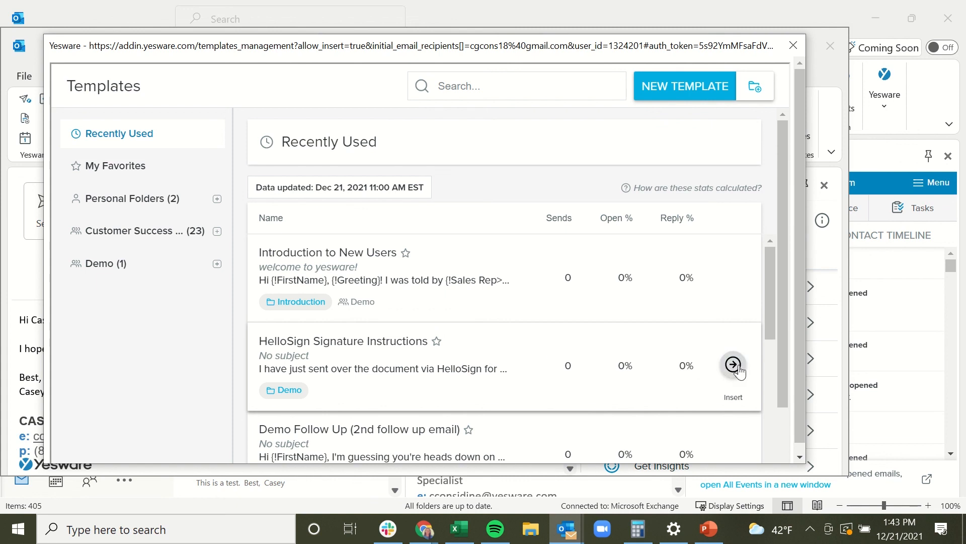
pyautogui.click(733, 364)
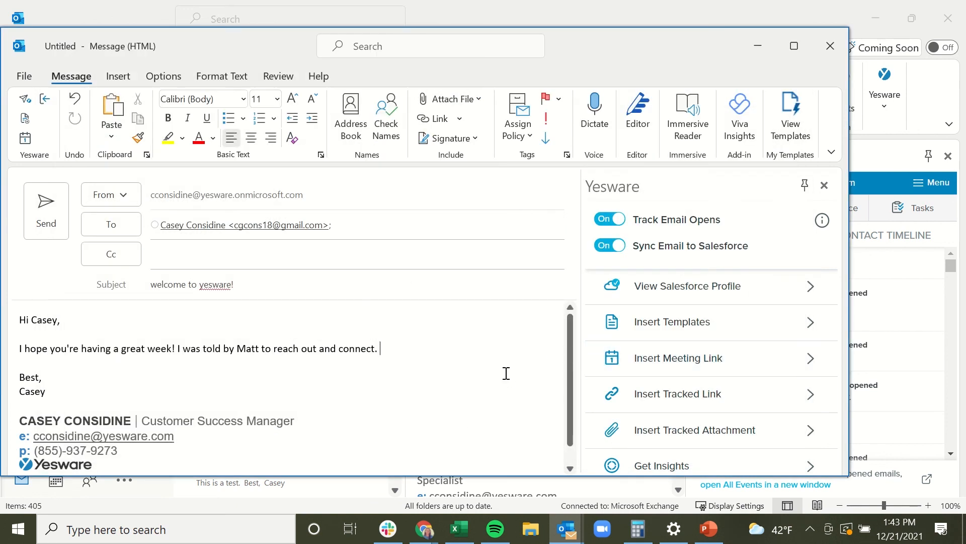
pyautogui.write('I have just sent over the document via HelloSign for signature, please take some time to review and sign. If you need to change the signer of the document, you may do so by clicking into the document and entering in a new email address and name for the signer.')
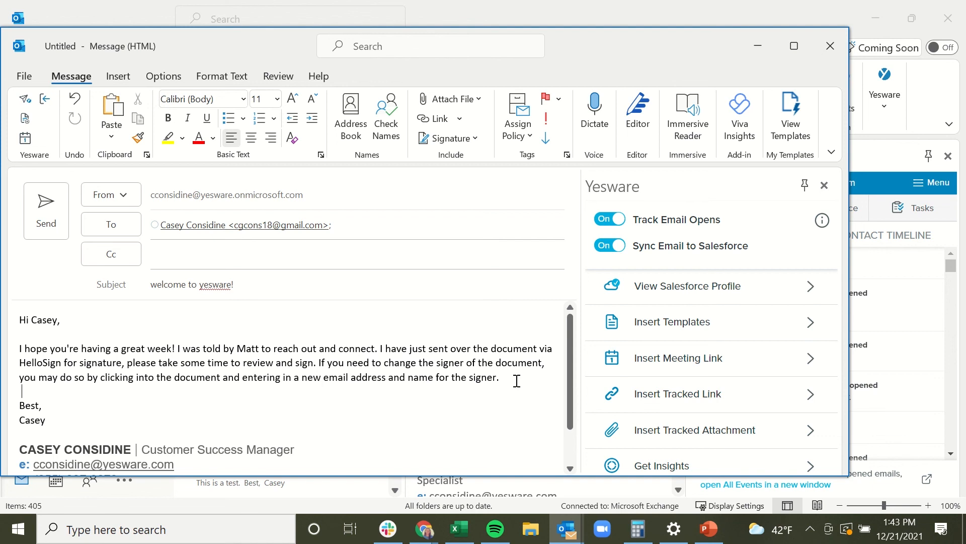
# - Add a 'Happy Holidays!' line on a new line before the sign-off
pyautogui.press('enter')
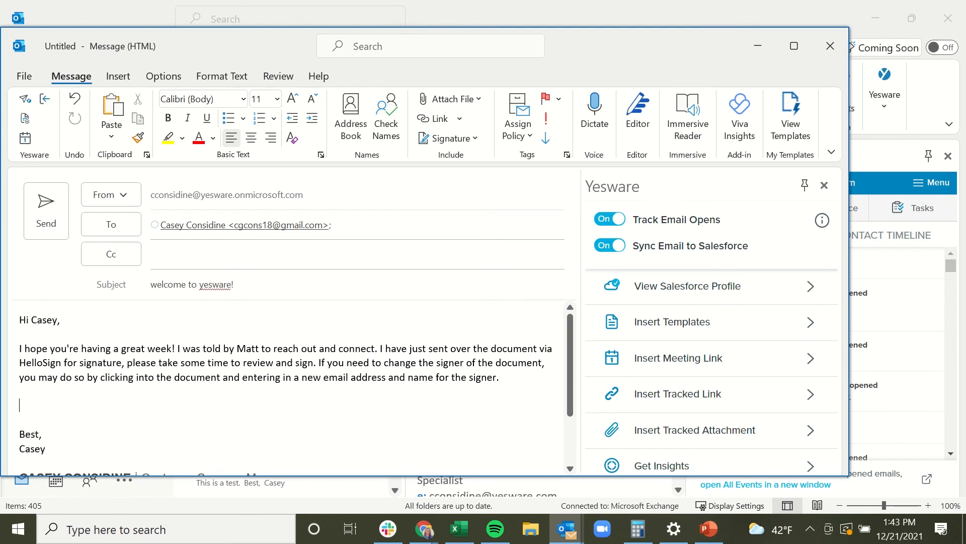
pyautogui.write('Happy')
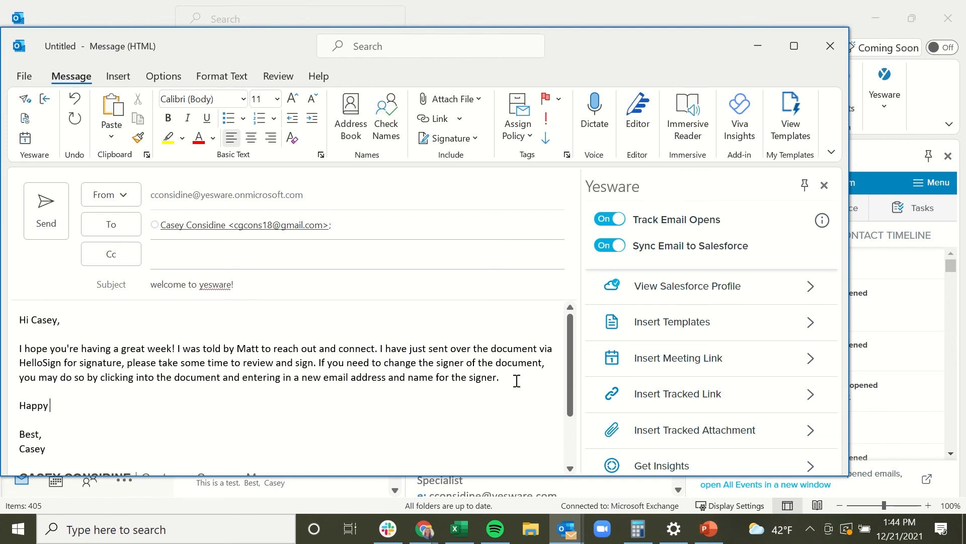
pyautogui.write('Holidays!')
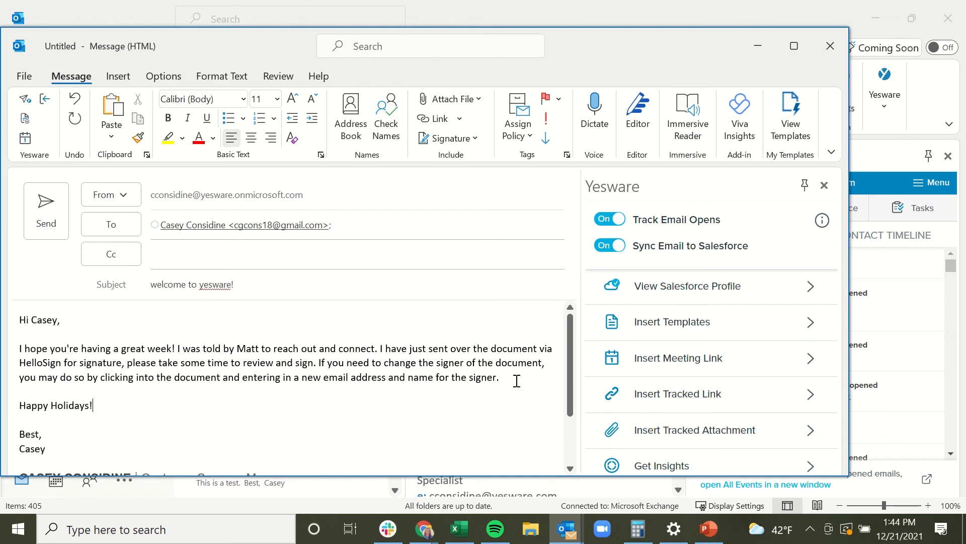